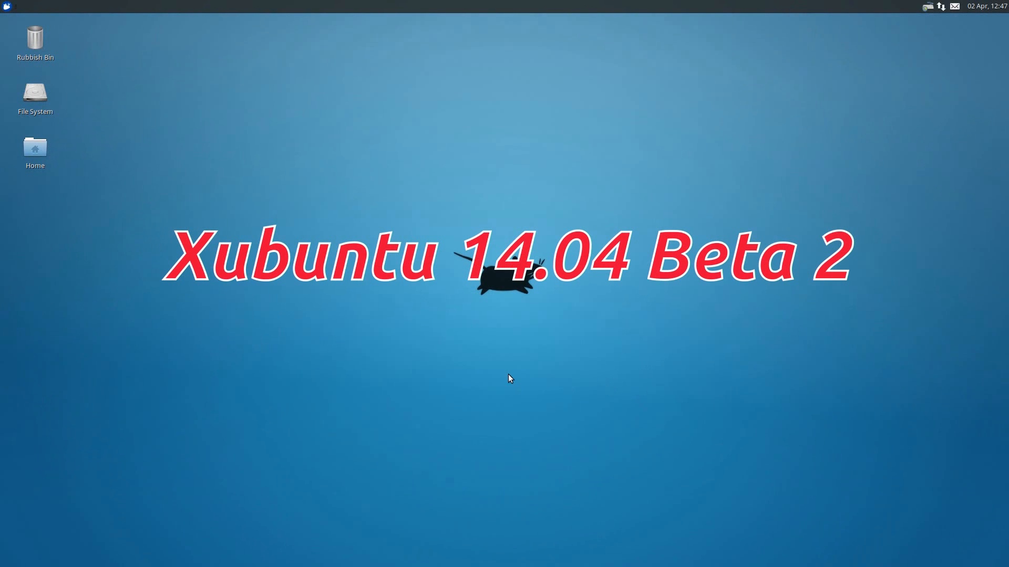
mouse_move(432, 368)
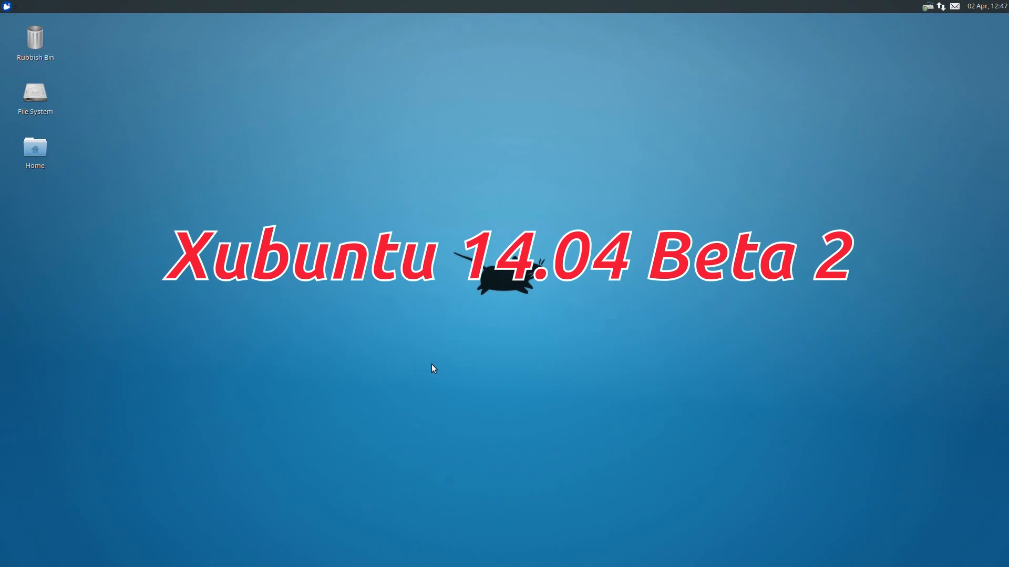
mouse_move(425, 368)
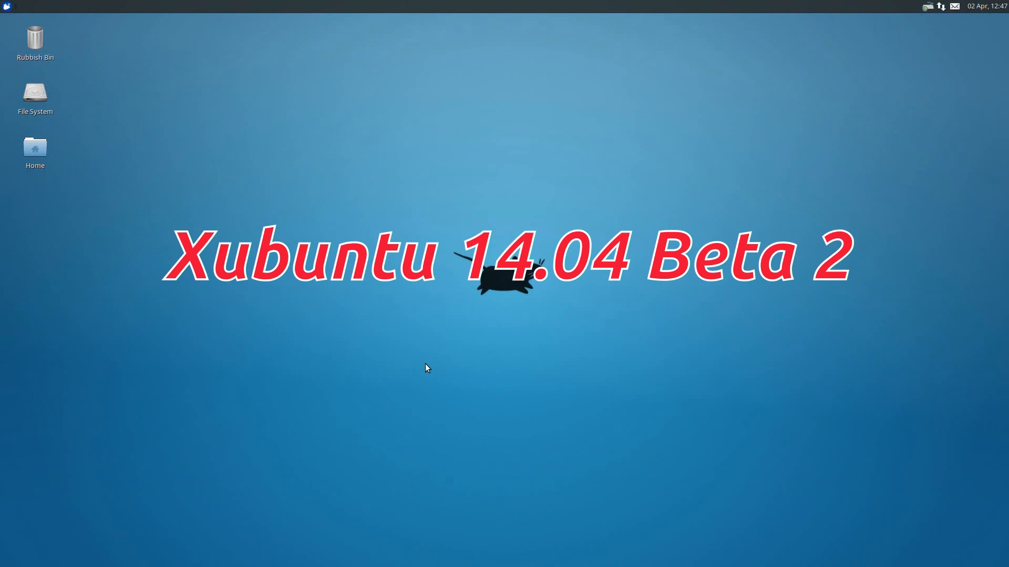
mouse_move(420, 361)
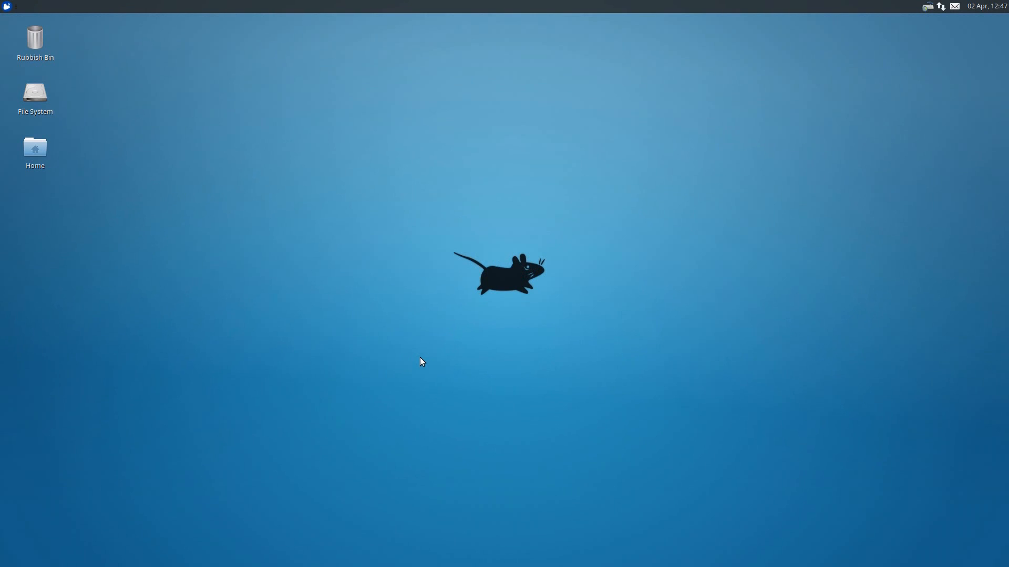
mouse_move(393, 205)
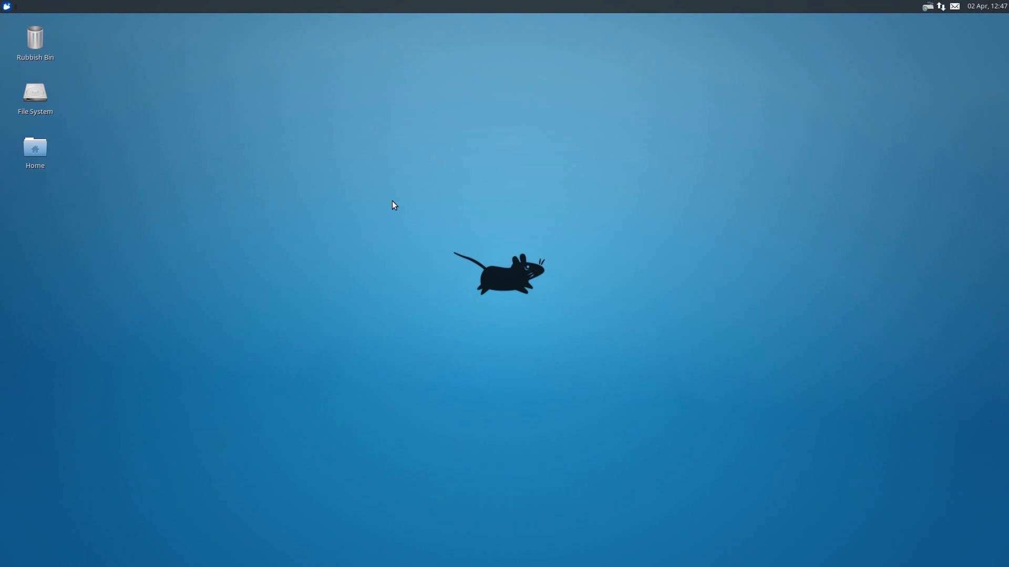
mouse_move(398, 294)
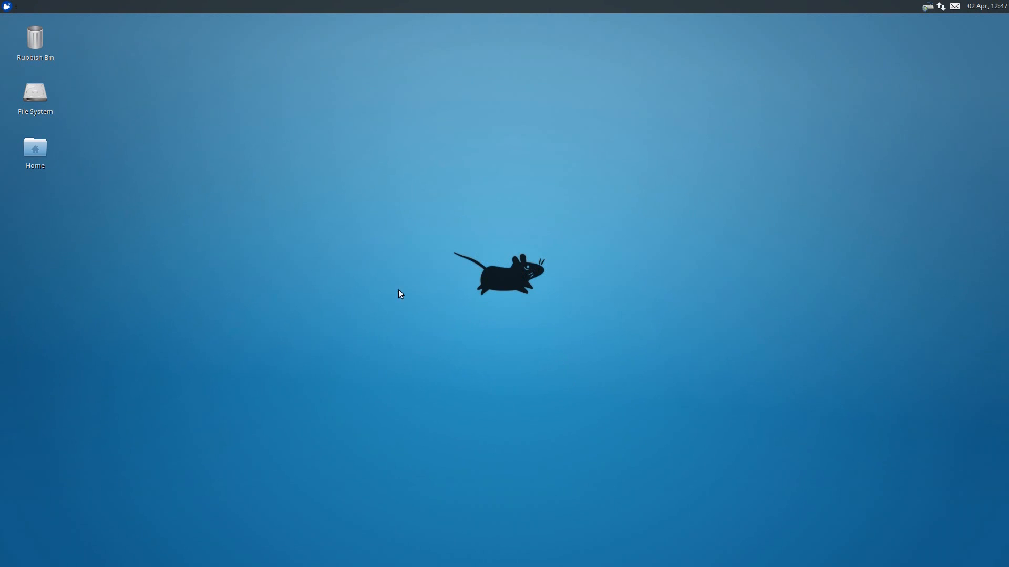
mouse_move(82, 69)
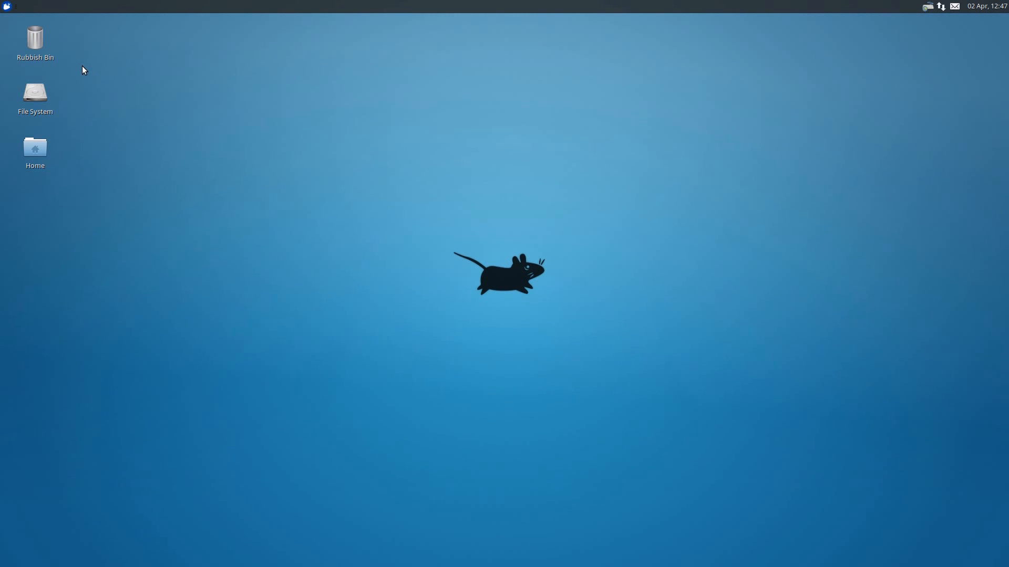
mouse_move(308, 94)
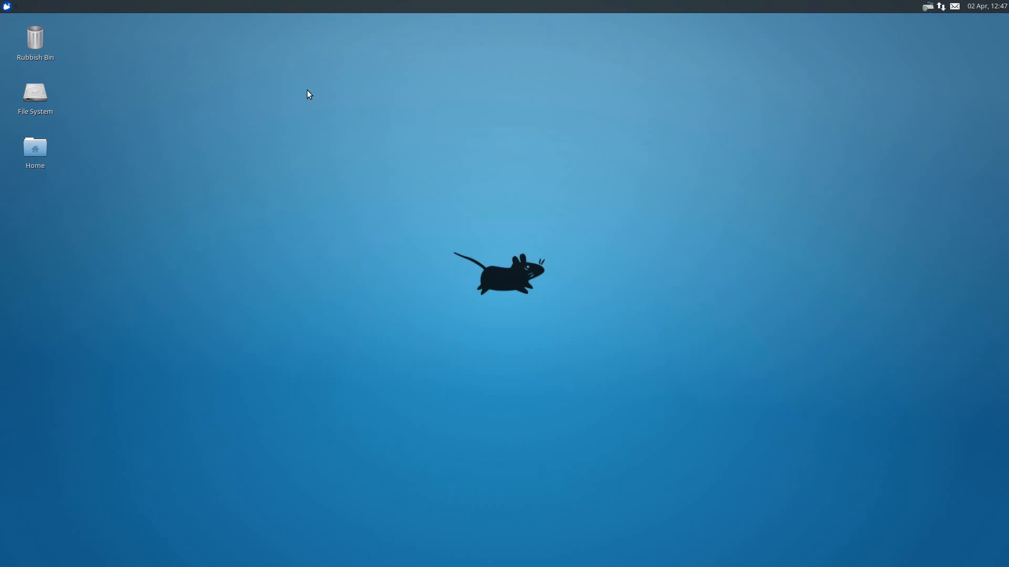
mouse_move(957, 100)
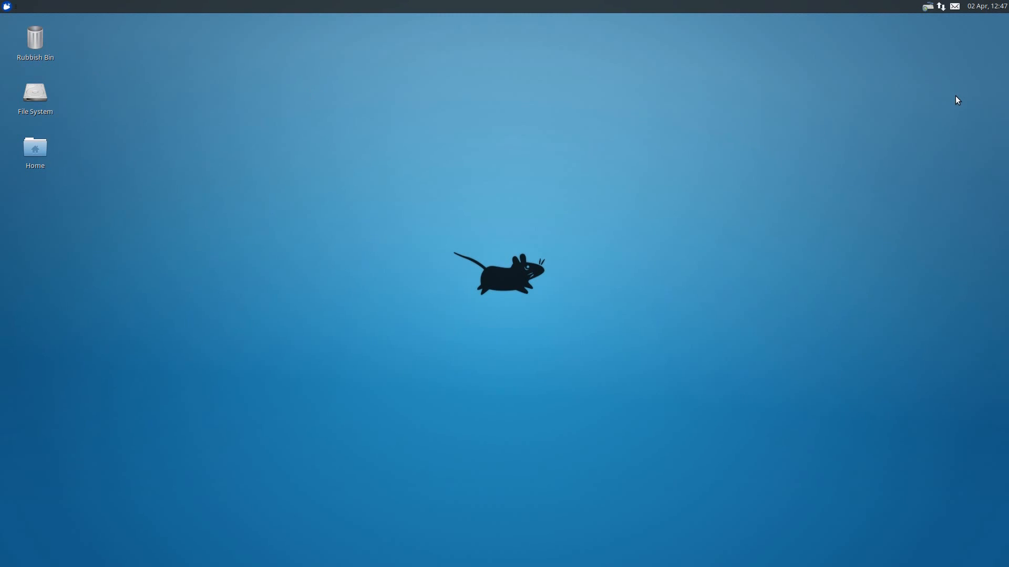
mouse_move(968, 54)
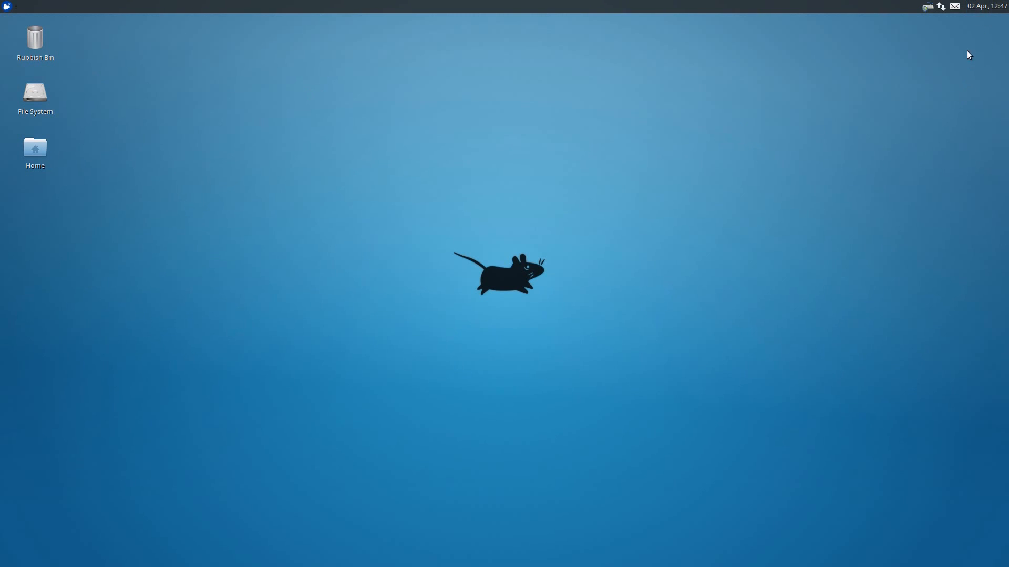
mouse_move(931, 31)
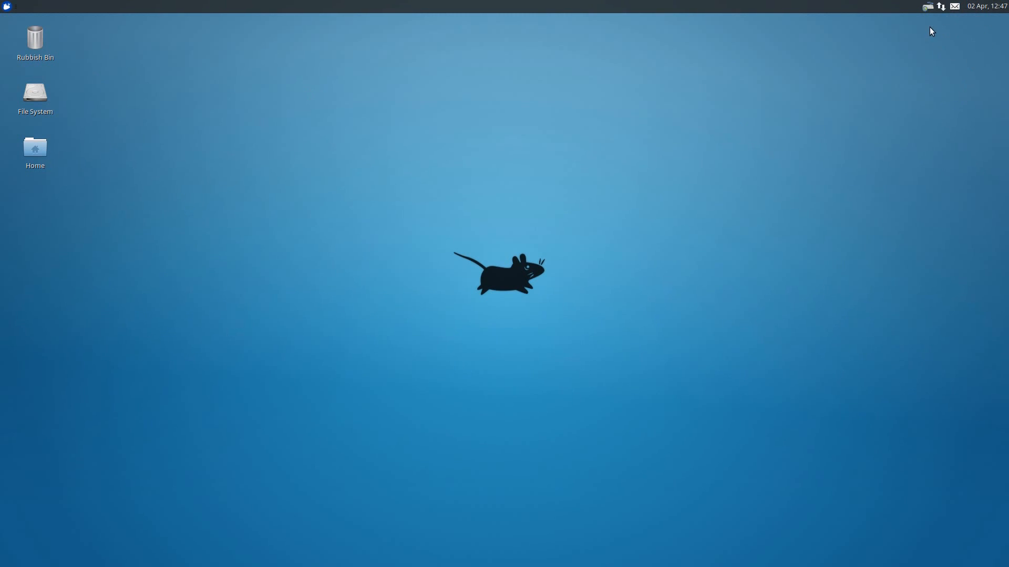
mouse_move(995, 73)
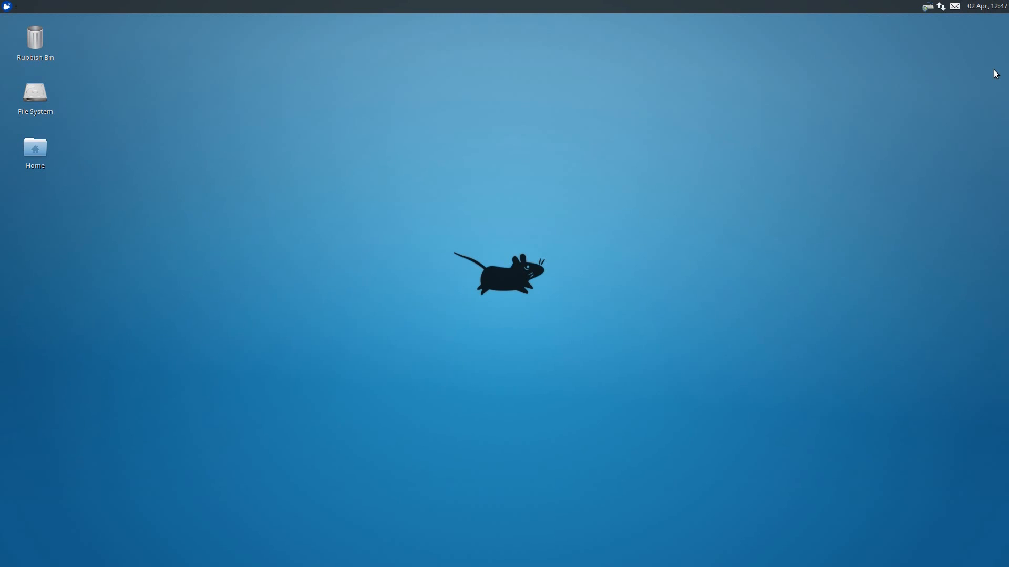
mouse_move(890, 144)
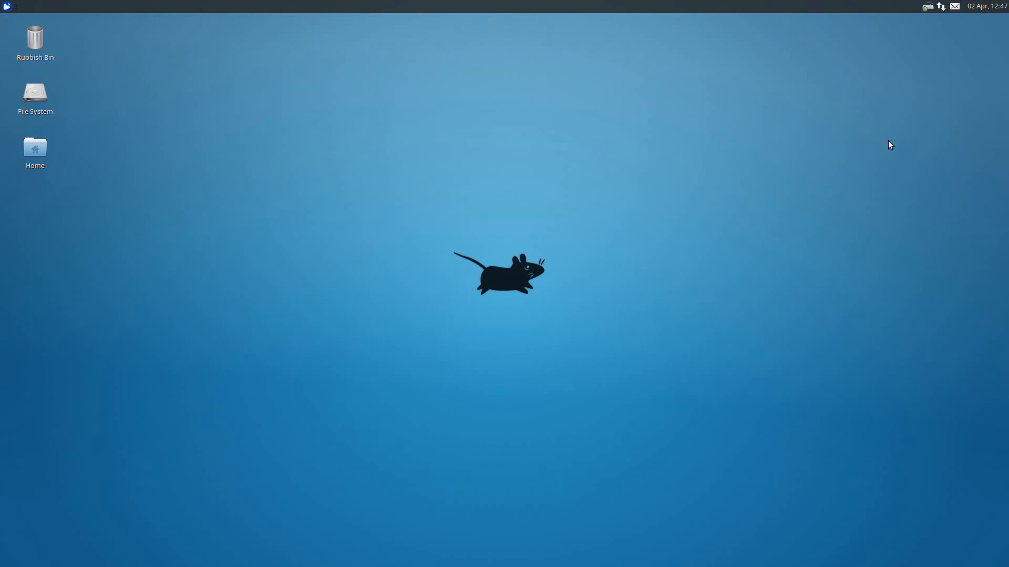
mouse_move(436, 155)
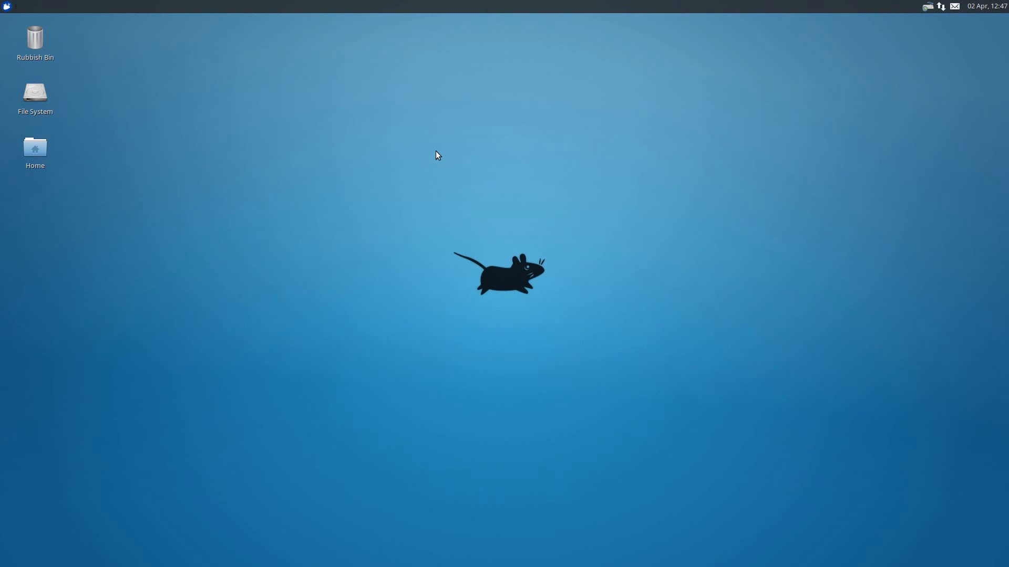
mouse_move(511, 515)
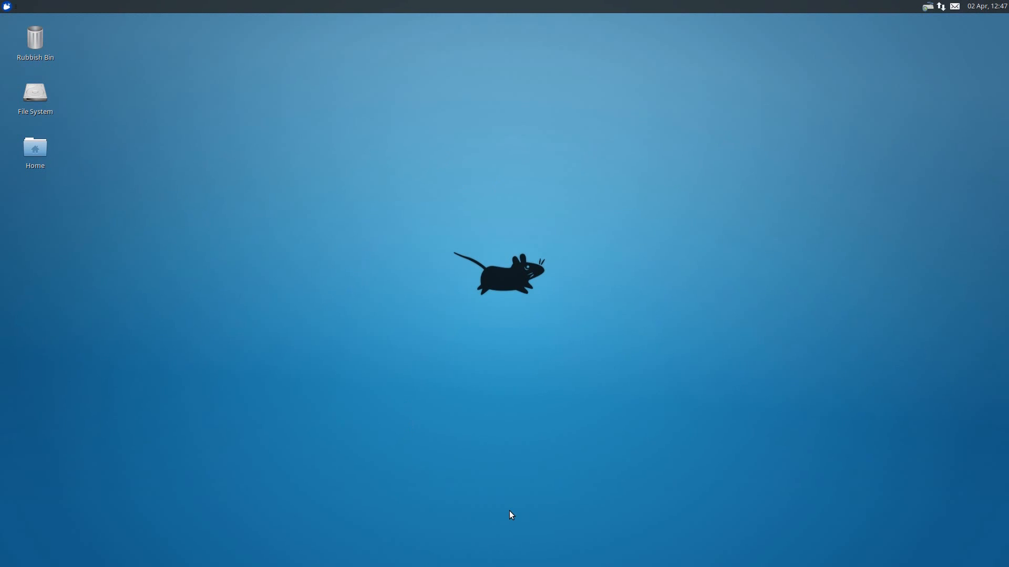
mouse_move(489, 387)
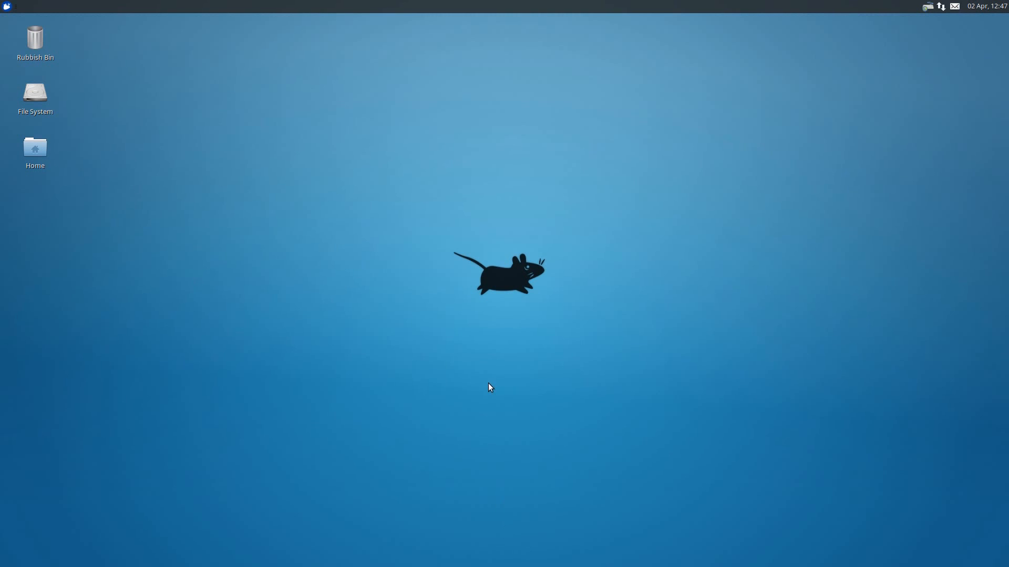
mouse_move(379, 230)
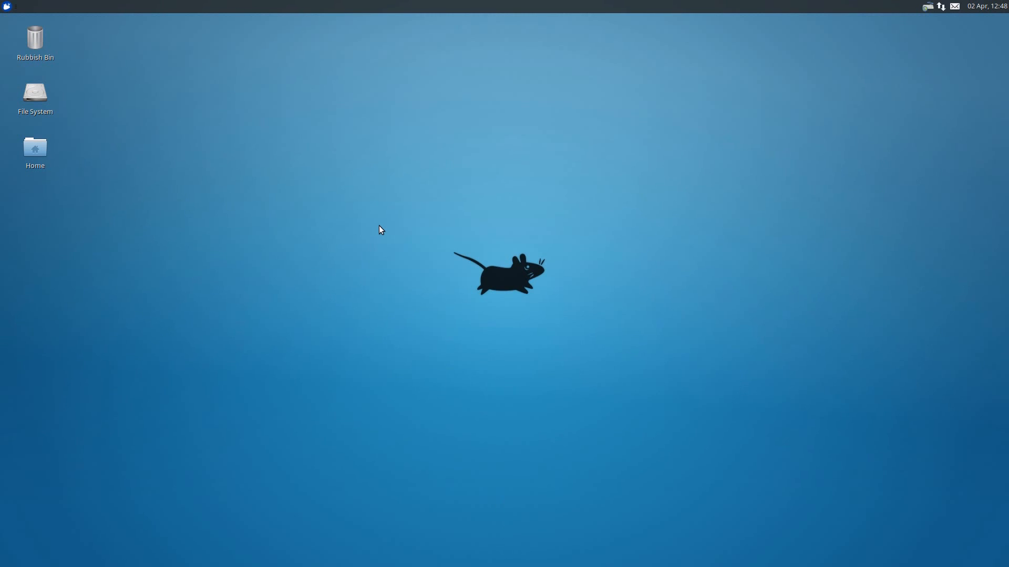
mouse_move(352, 218)
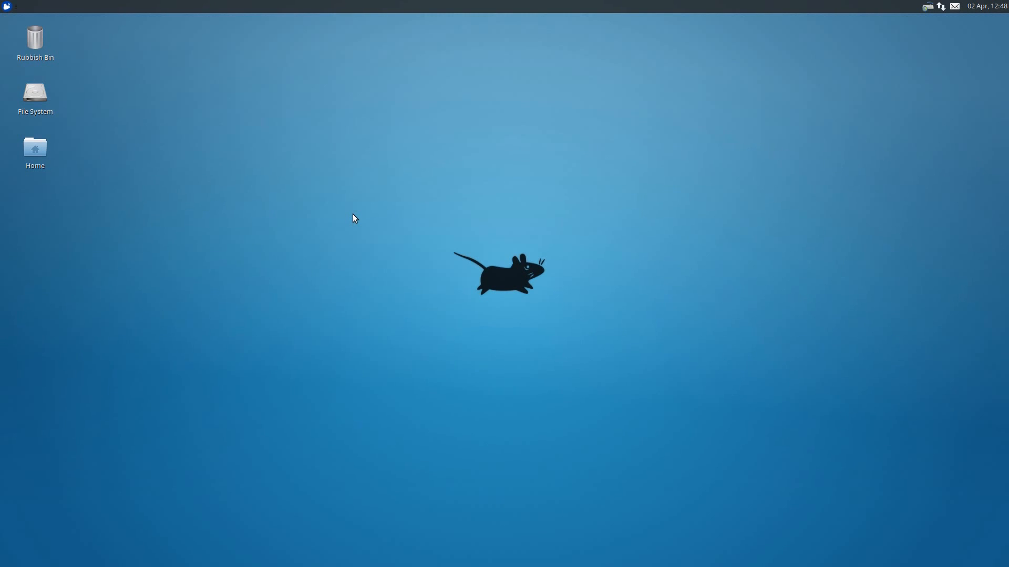
mouse_move(226, 181)
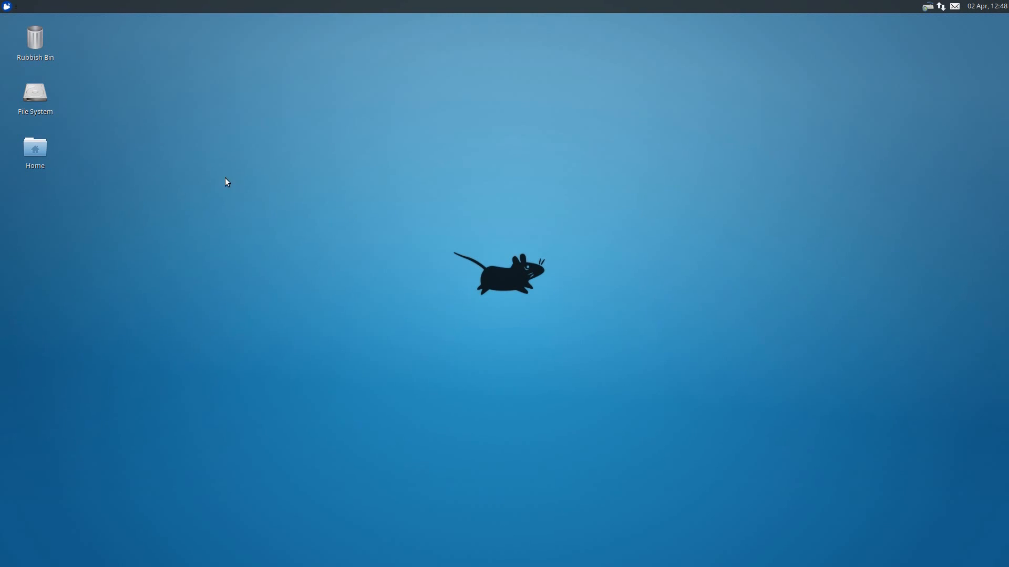
mouse_move(221, 139)
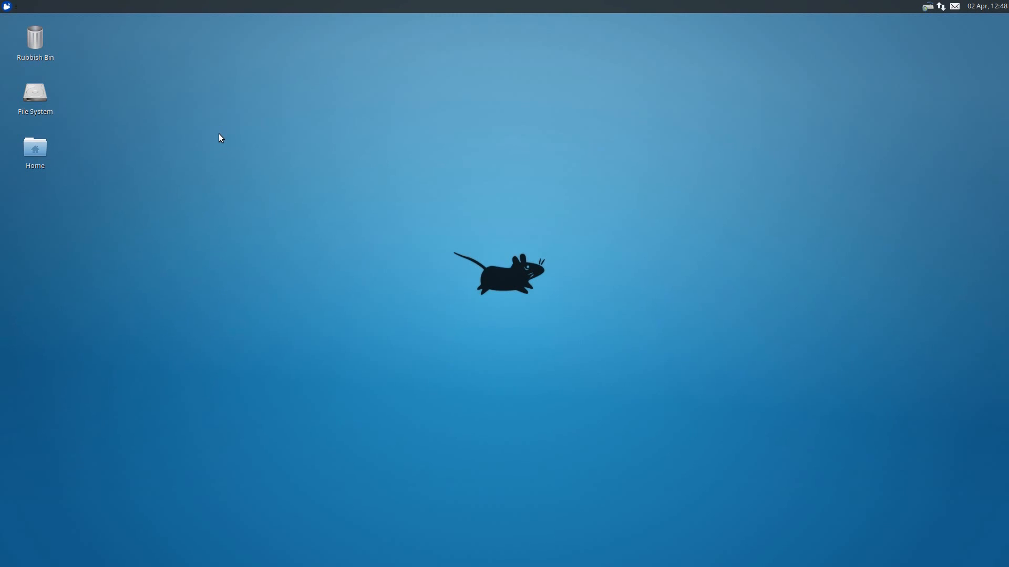
mouse_move(15, 35)
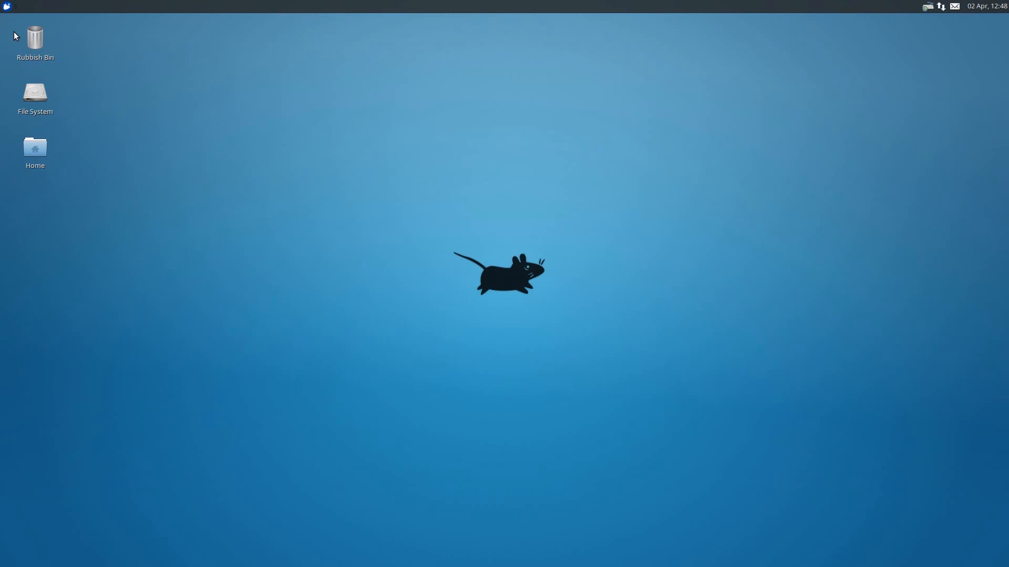
- Browse All Applications, Accessories and Games (Mines, Sudoku) in the Whisker Menu
click(7, 7)
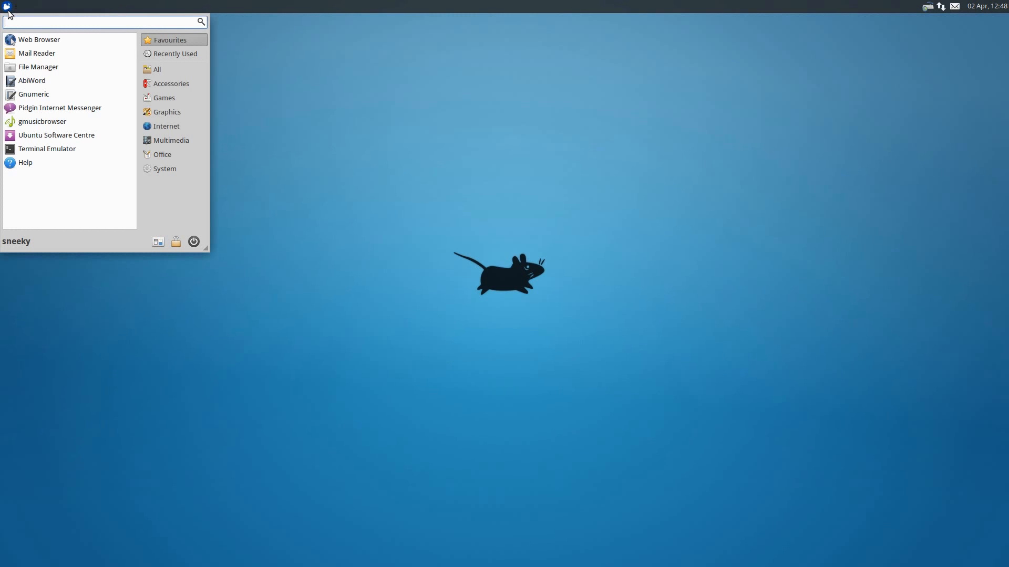
mouse_move(38, 39)
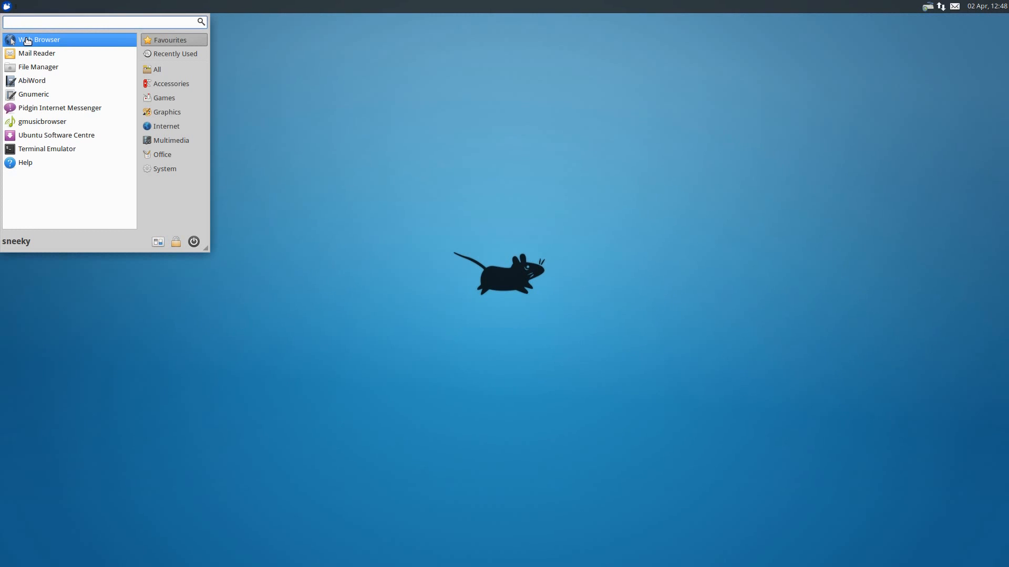
mouse_move(141, 46)
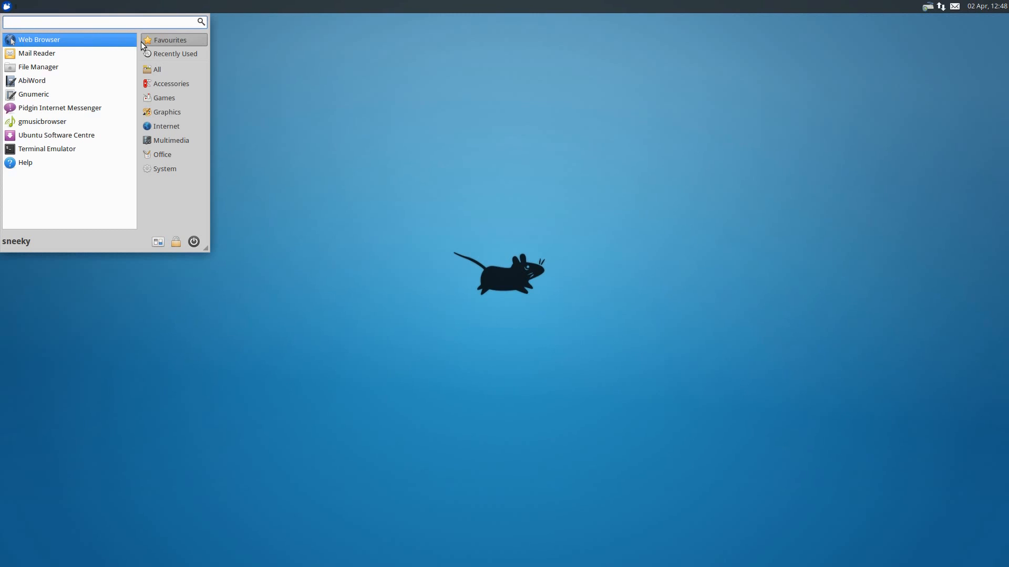
click(156, 70)
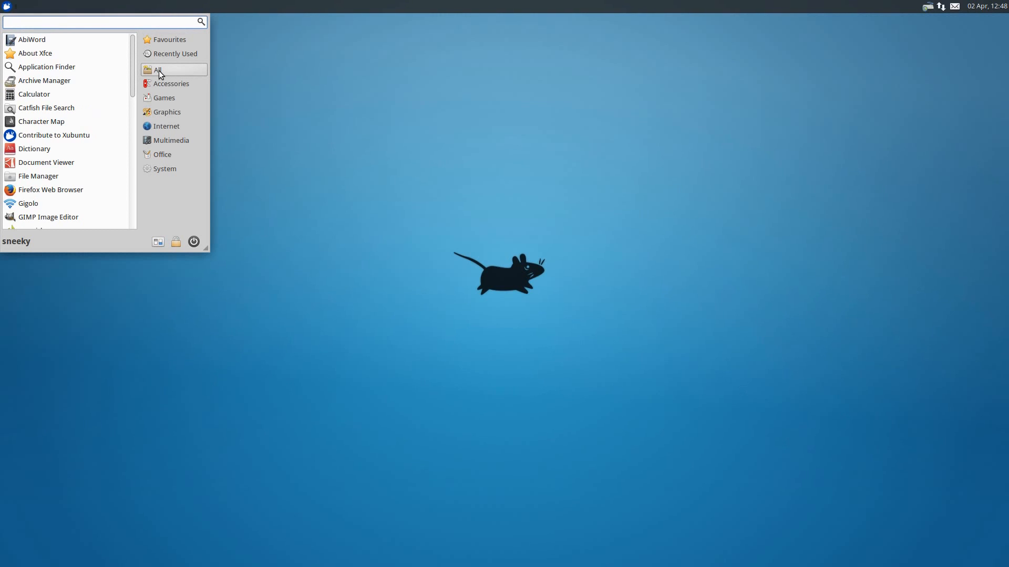
click(172, 84)
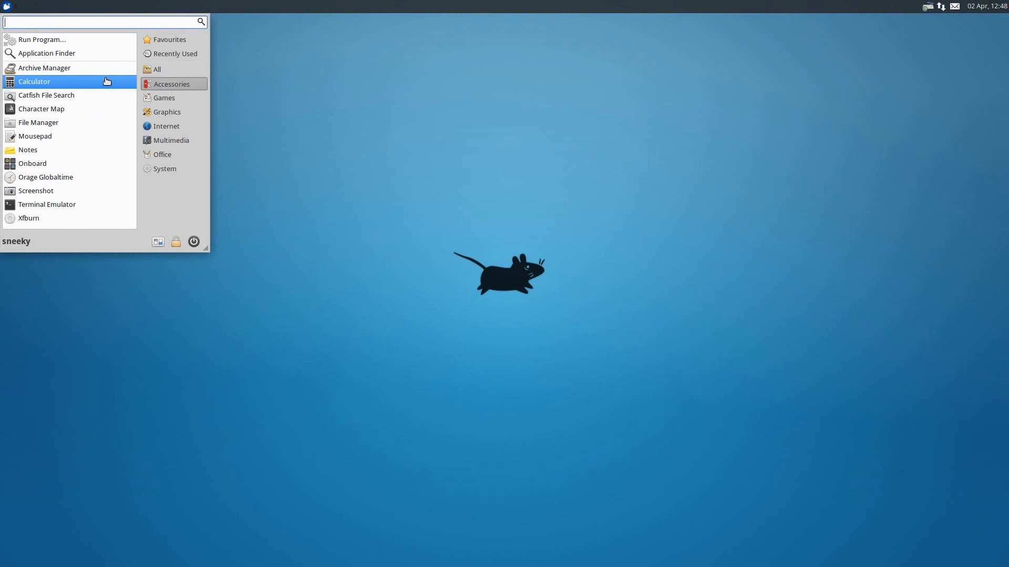
mouse_move(95, 94)
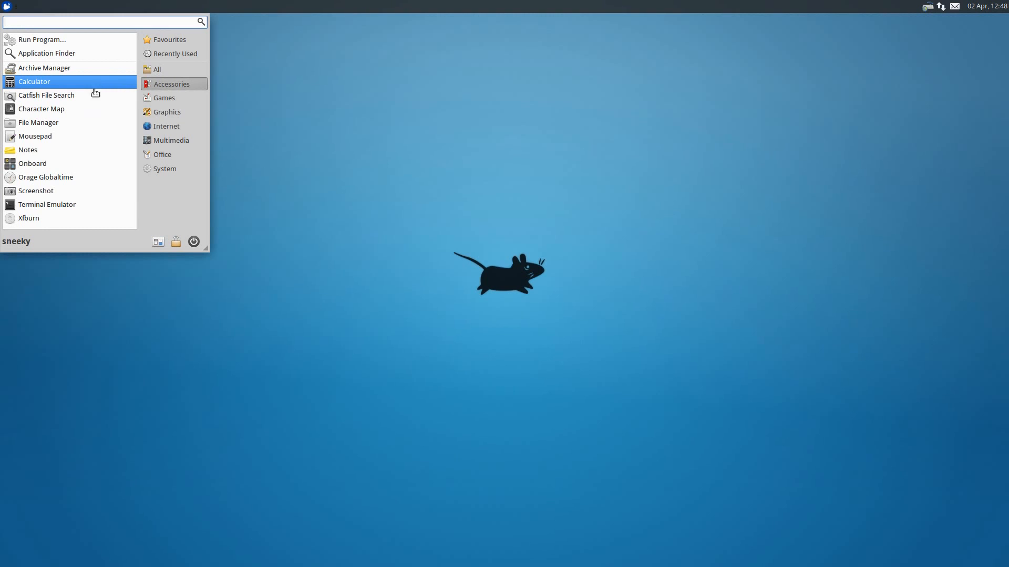
mouse_move(92, 95)
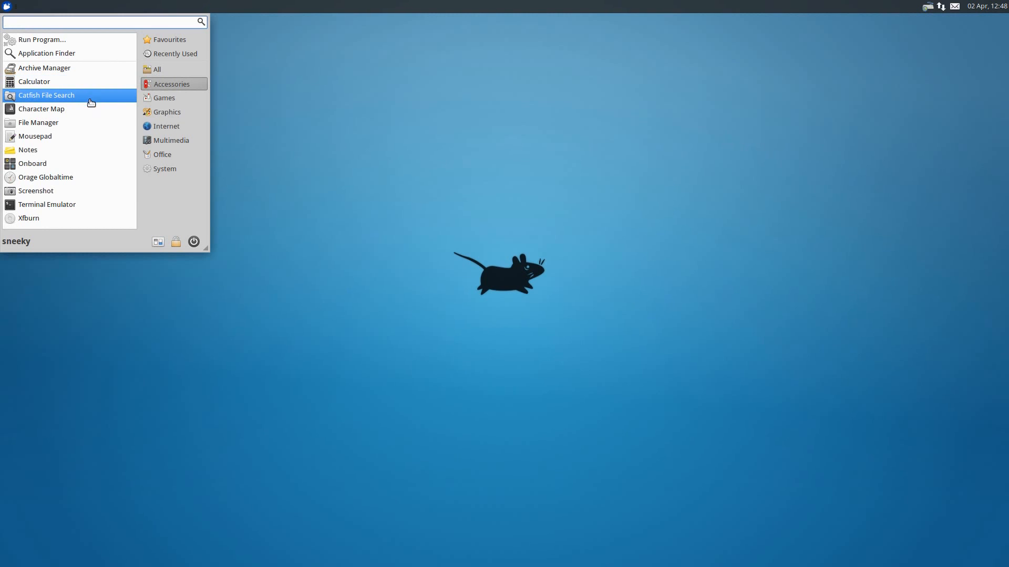
mouse_move(87, 140)
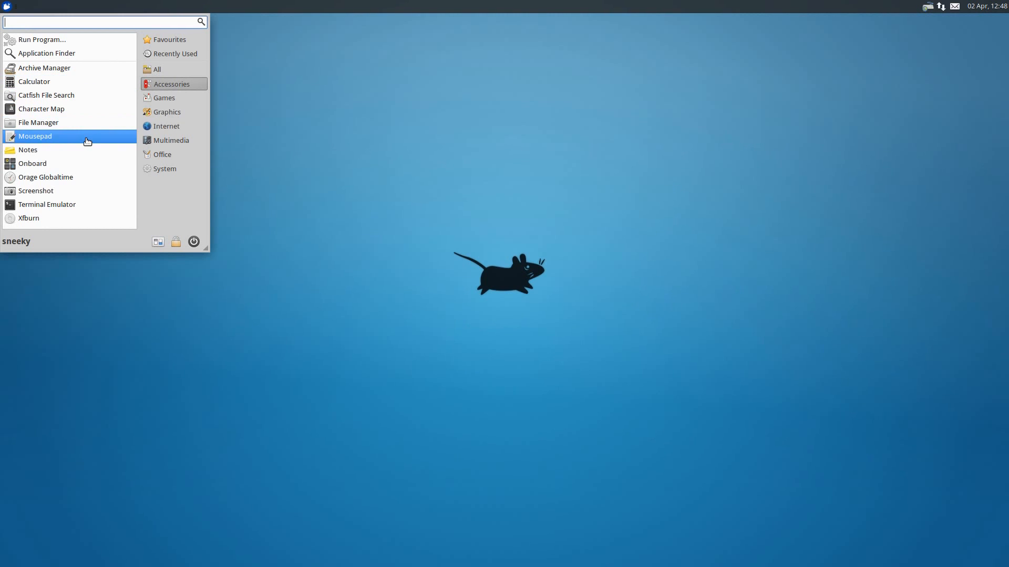
mouse_move(83, 172)
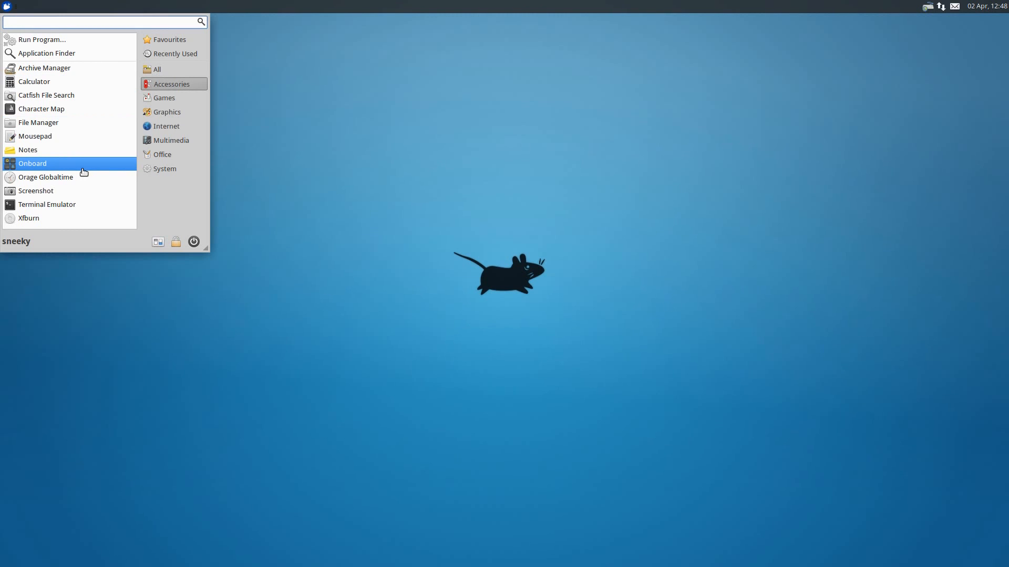
mouse_move(88, 191)
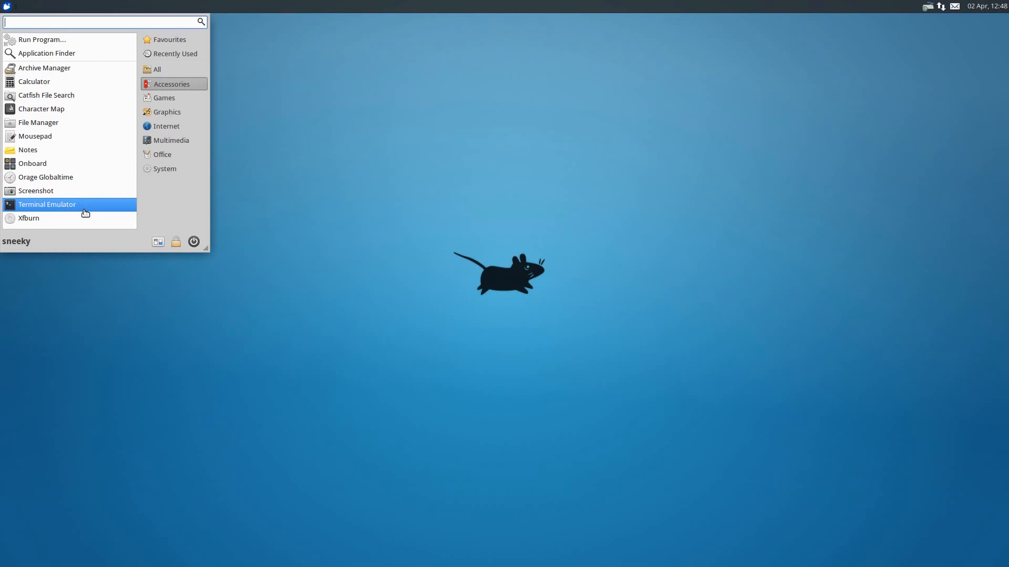
mouse_move(155, 112)
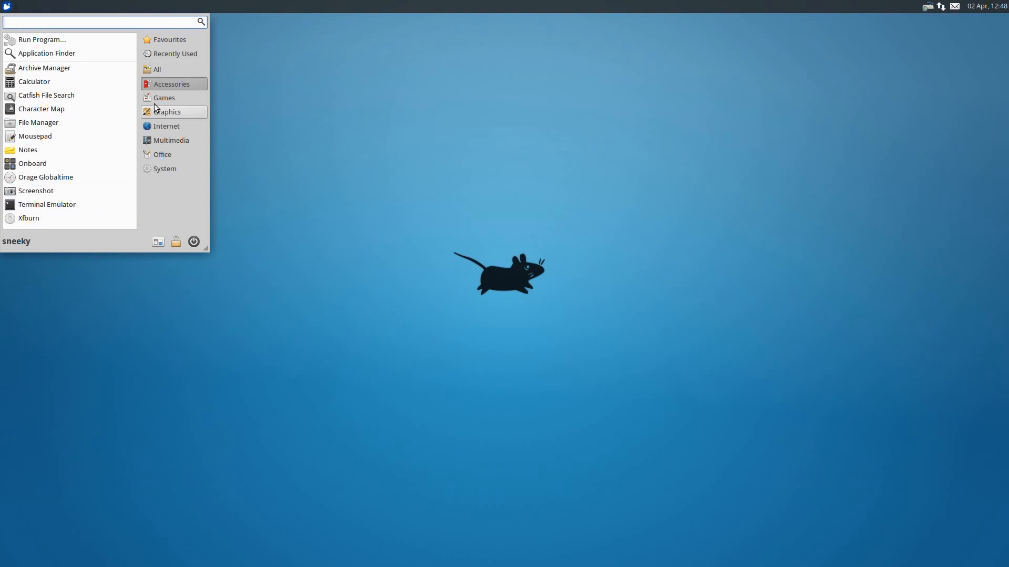
click(164, 98)
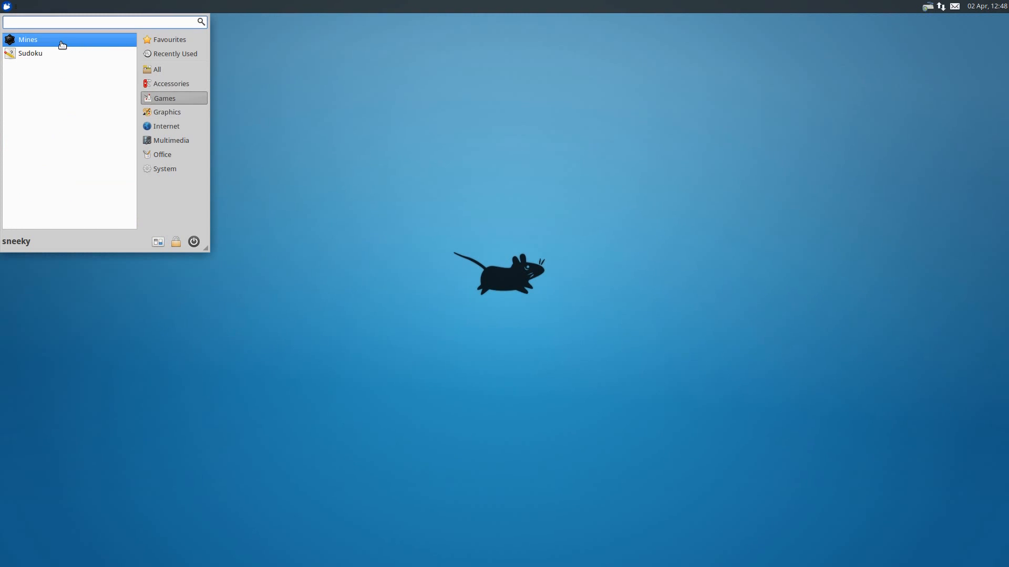
mouse_move(64, 69)
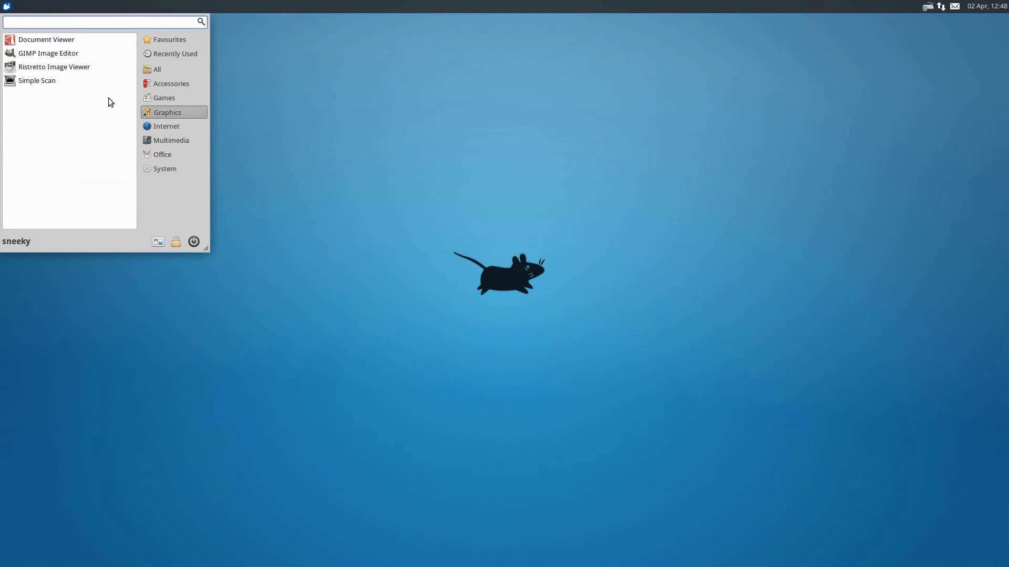
mouse_move(46, 40)
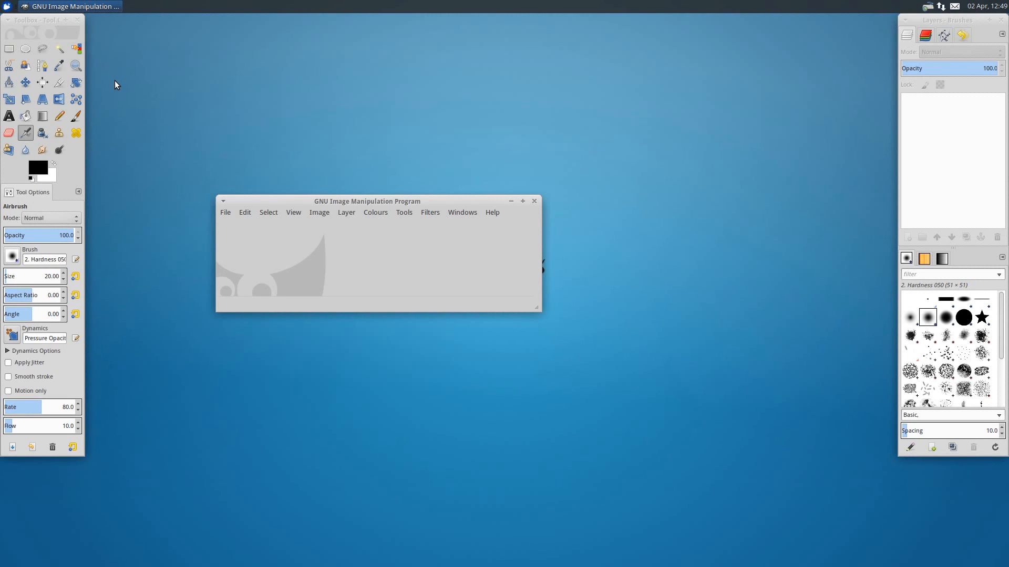
mouse_move(231, 155)
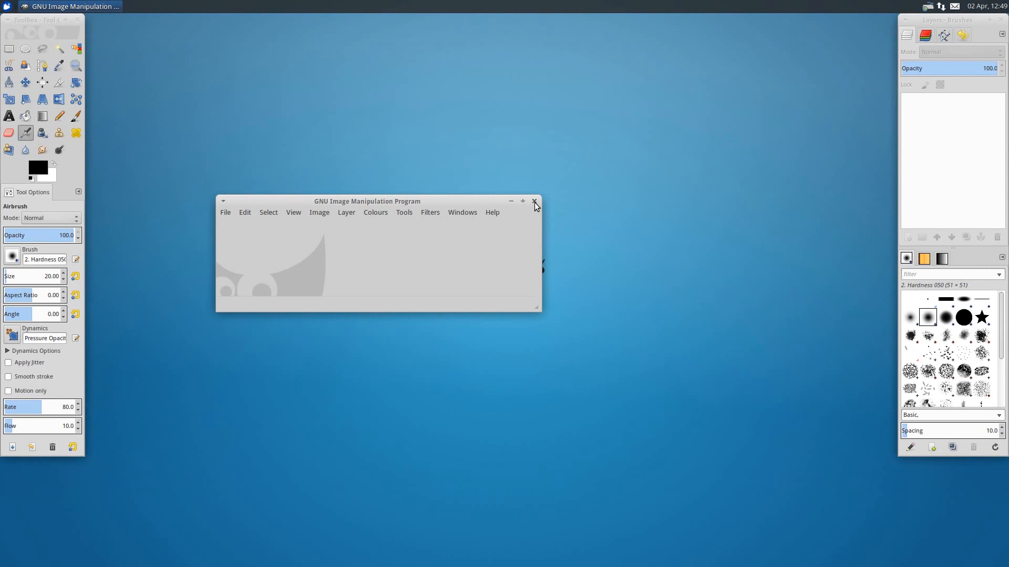
- Close GIMP, browse the Office and System categories, then launch Firefox from the menu
click(535, 201)
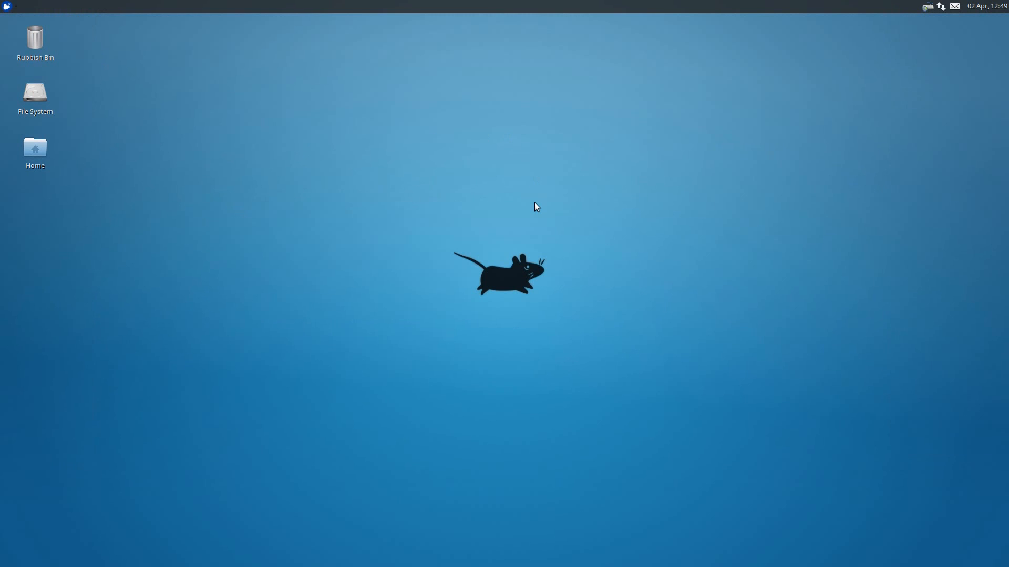
mouse_move(3, 13)
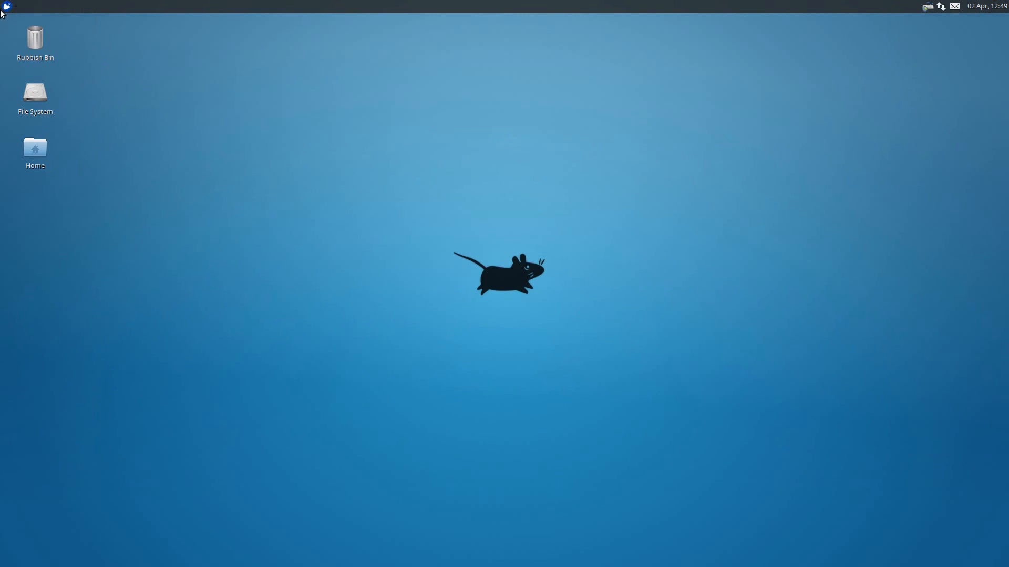
click(6, 7)
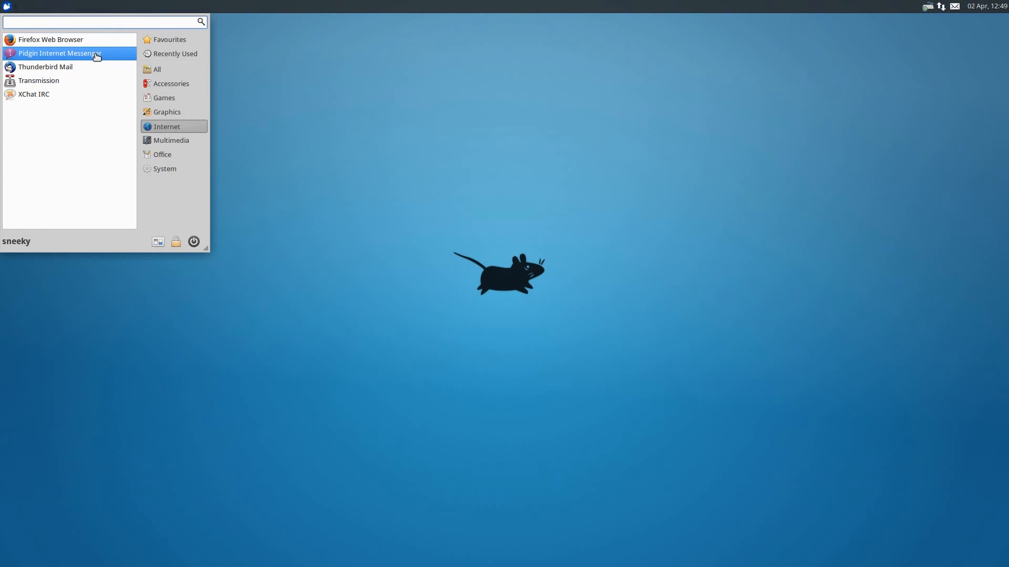
mouse_move(87, 80)
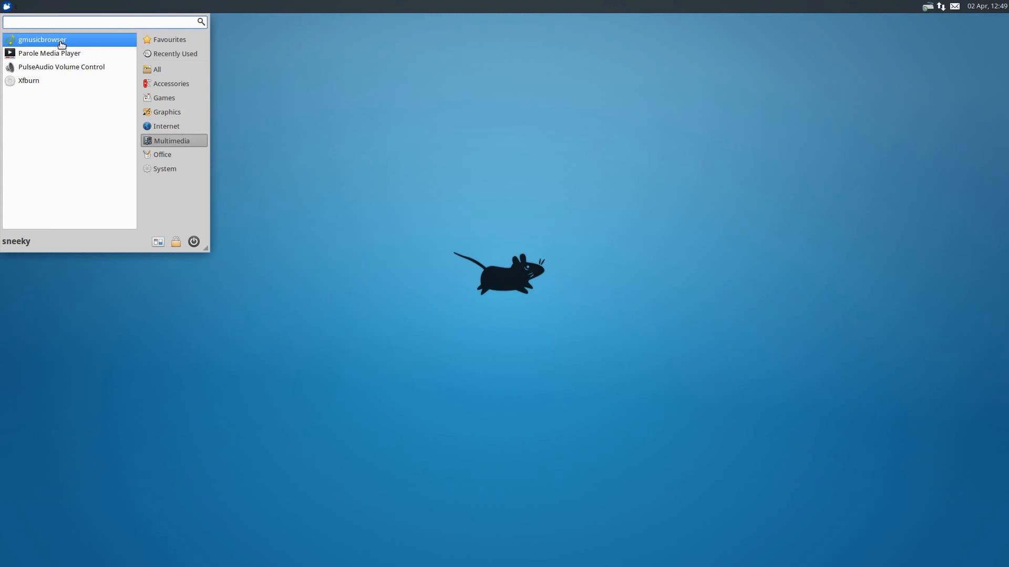
mouse_move(58, 53)
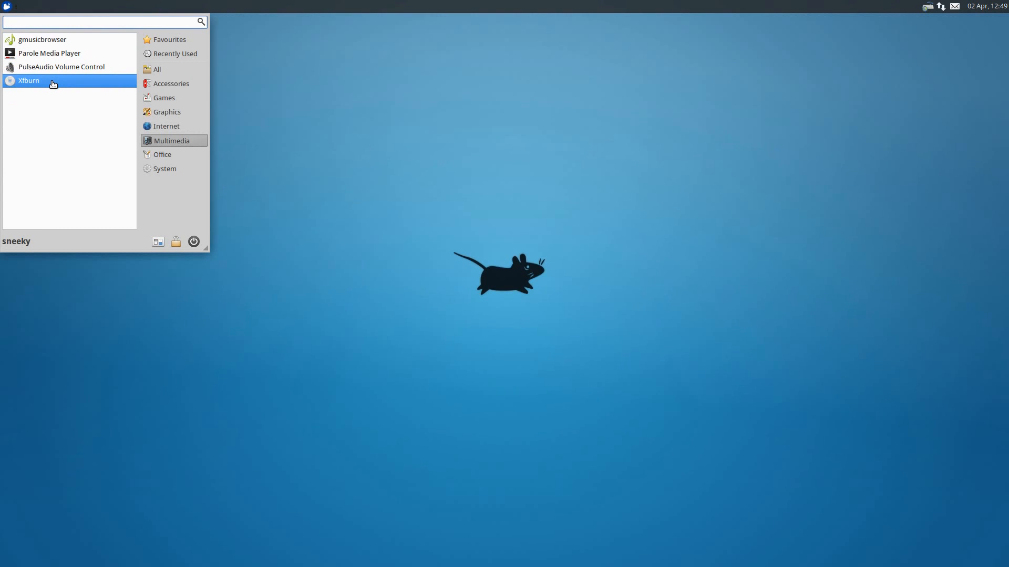
click(162, 155)
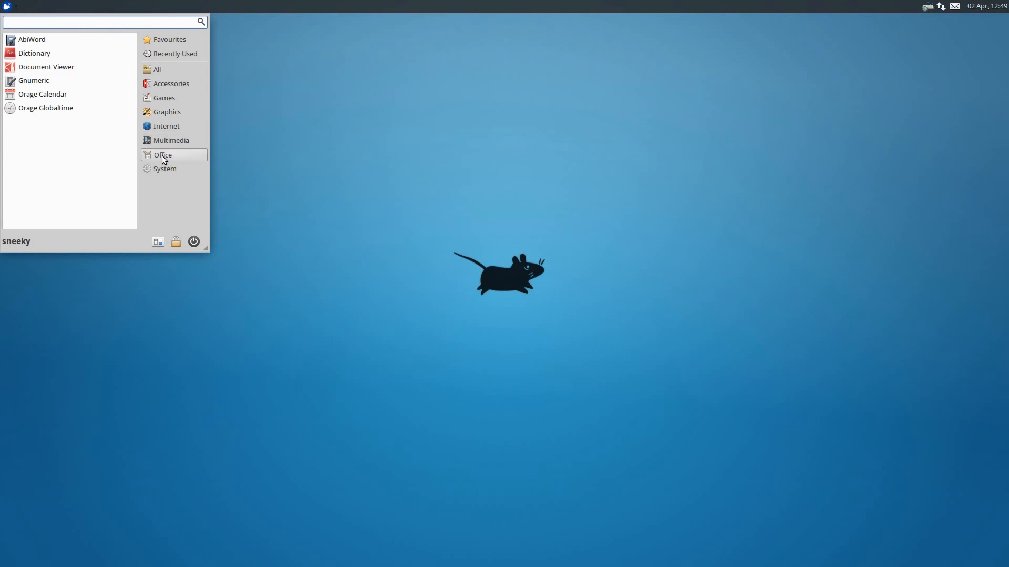
mouse_move(68, 80)
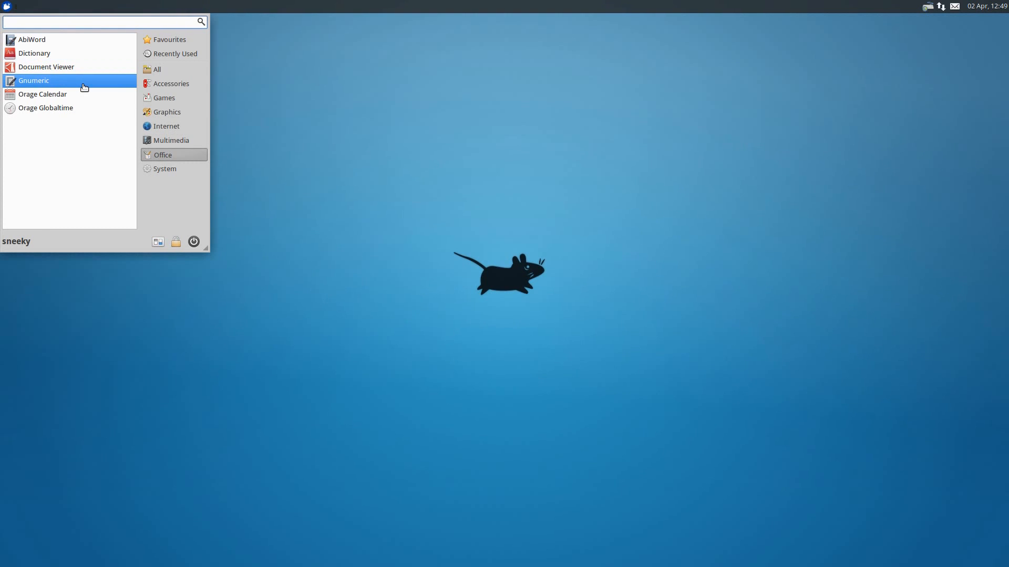
mouse_move(166, 126)
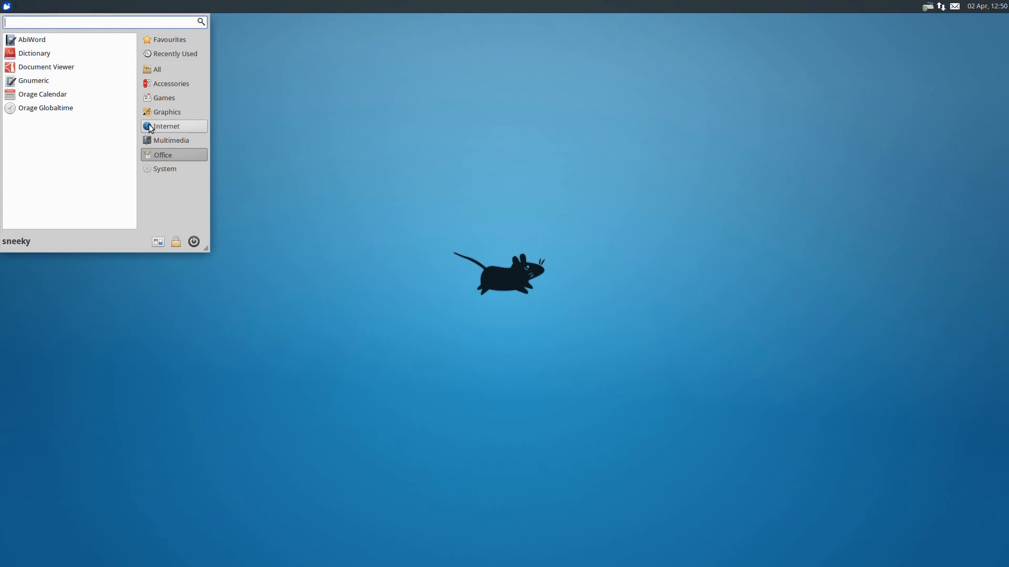
click(164, 168)
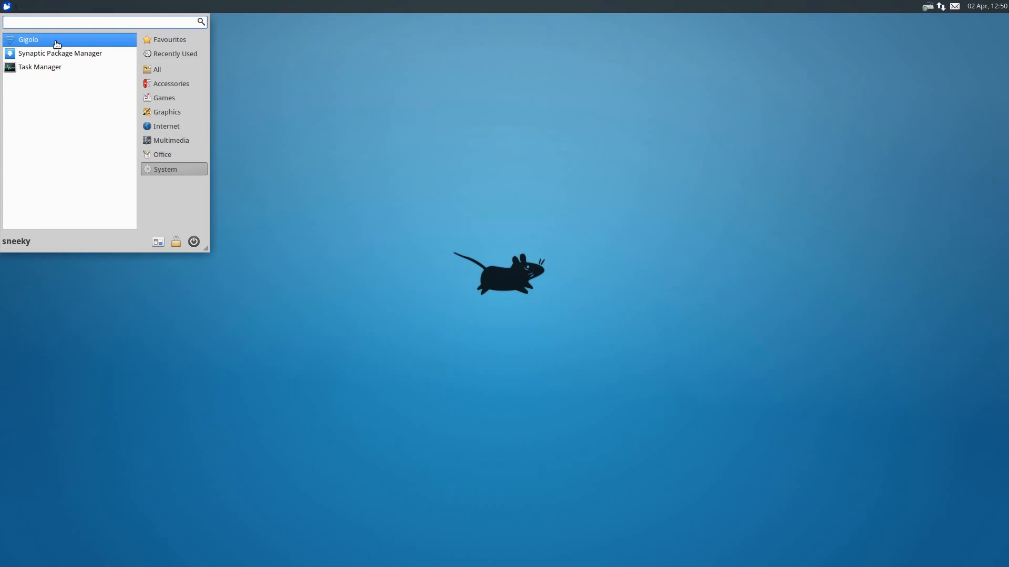
mouse_move(59, 53)
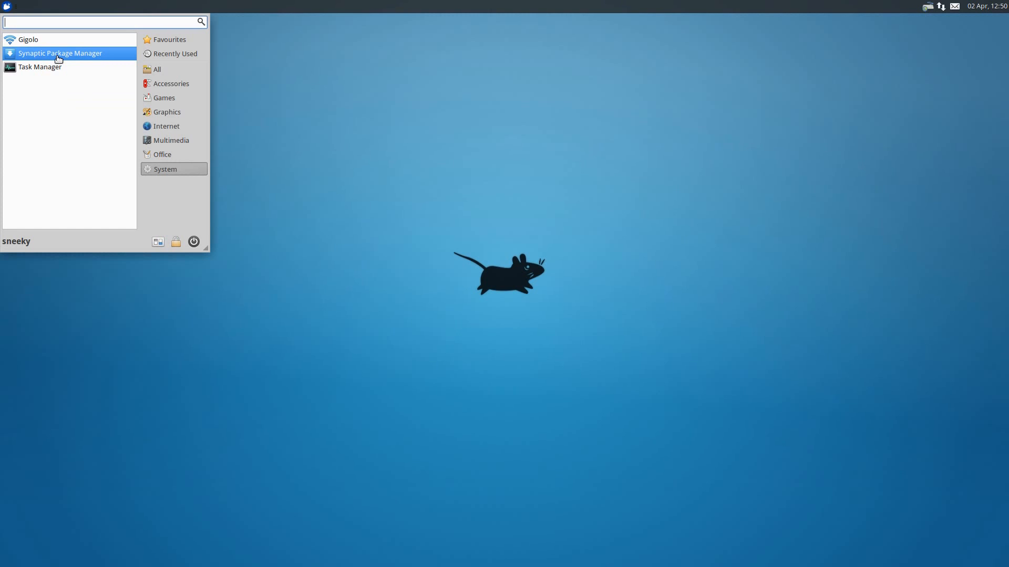
mouse_move(40, 67)
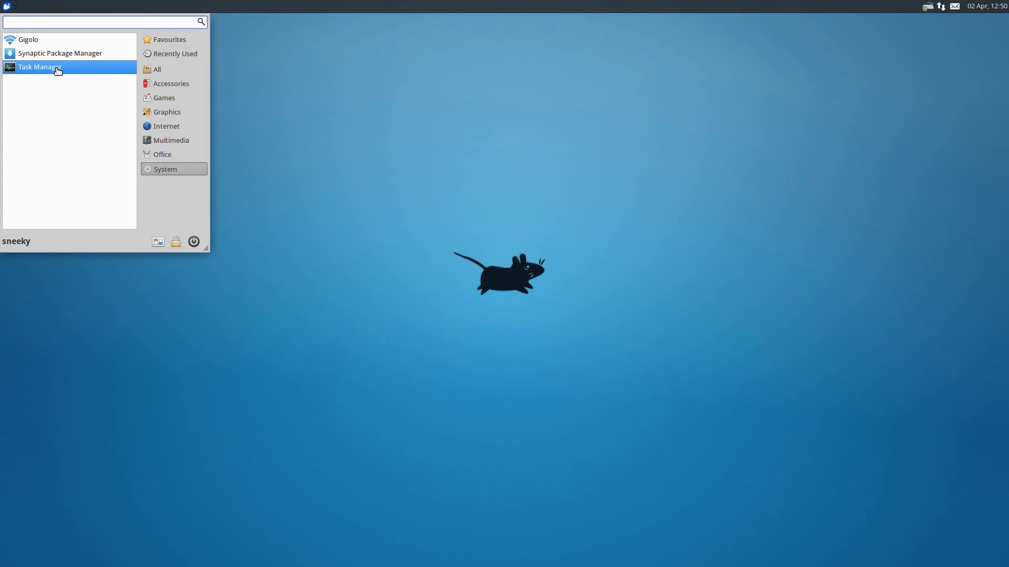
click(166, 126)
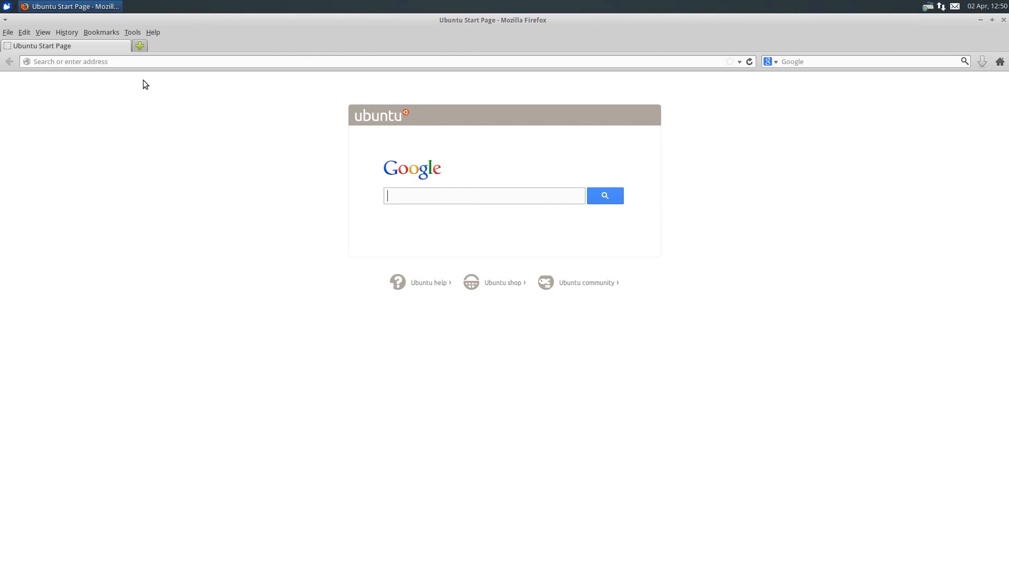
- Search Google for 'bbc' and open the BBC homepage from the results
text(bbc)
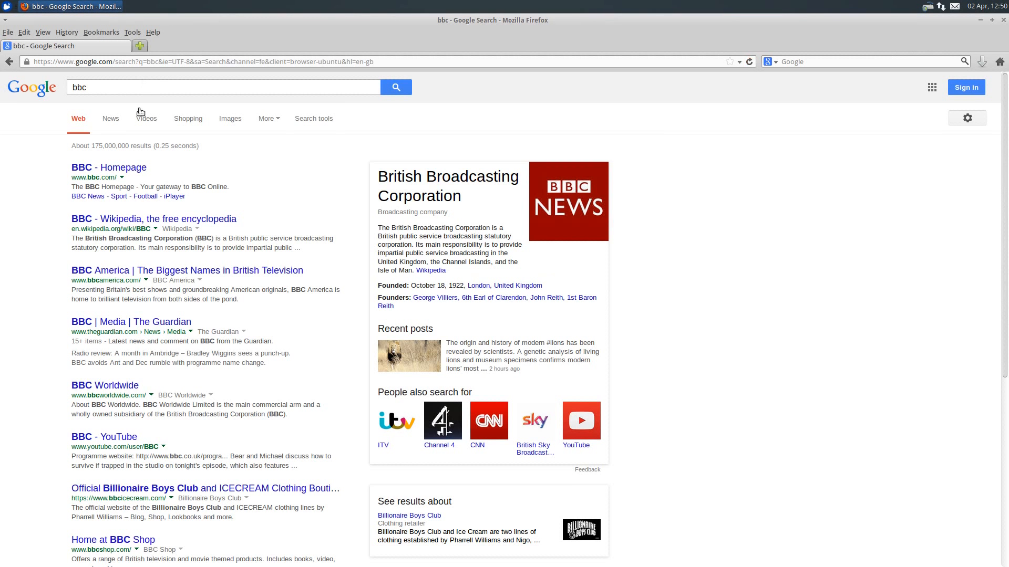
click(108, 167)
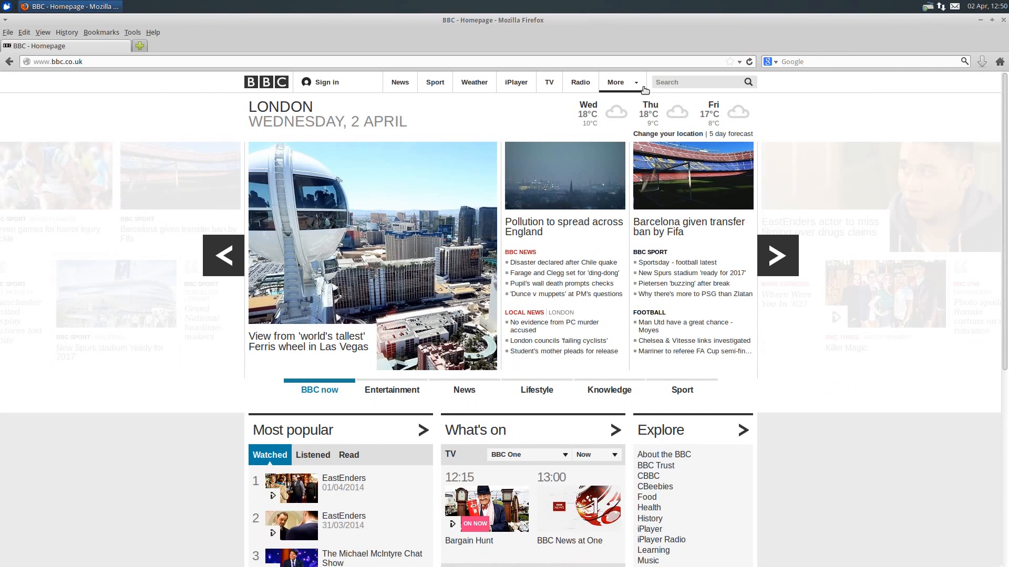
mouse_move(562, 226)
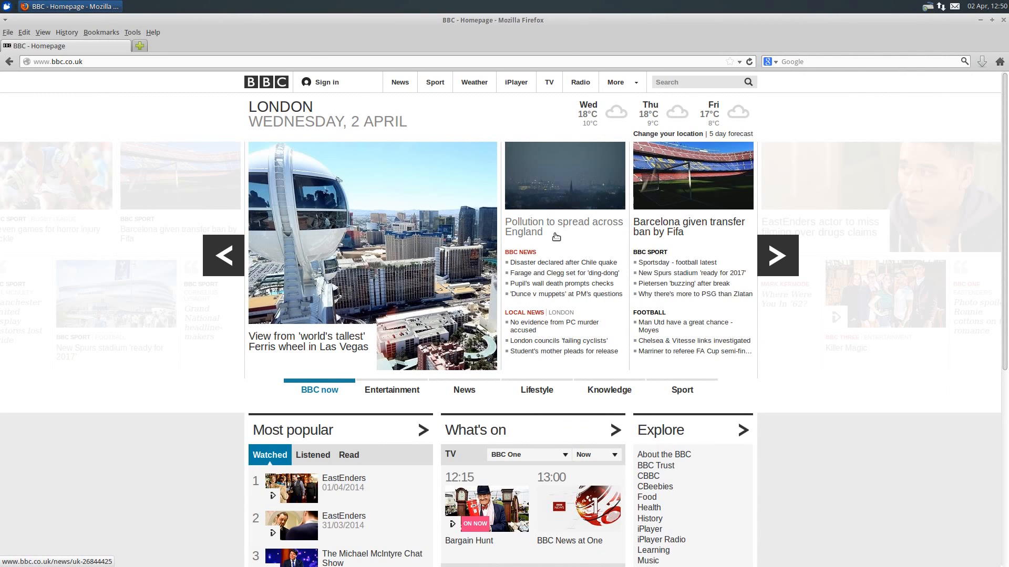
mouse_move(562, 239)
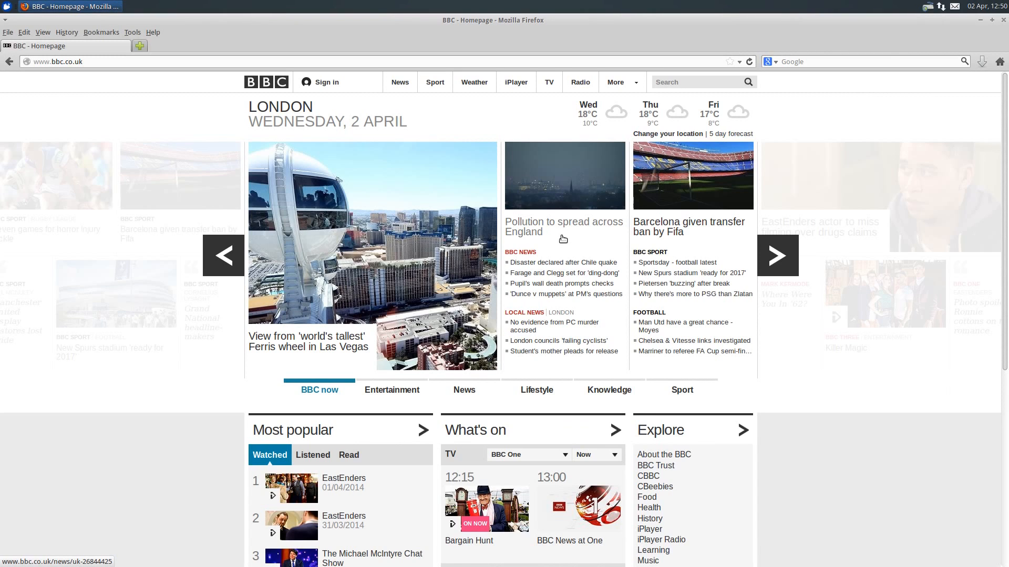
mouse_move(562, 238)
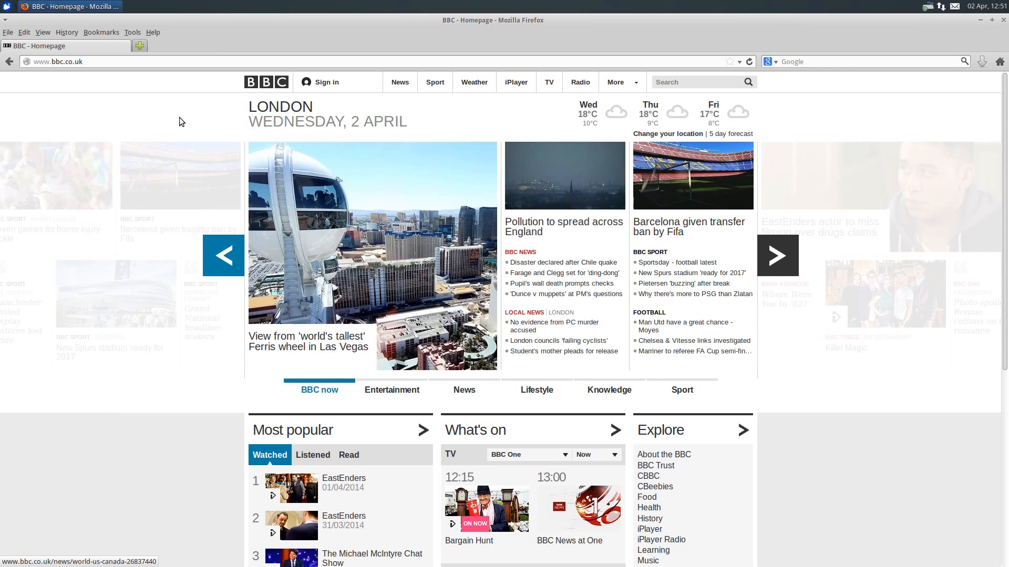
- Open the bookmarked 'Xubuntu 14.04 Final Beta' page and scroll to its known issues
click(101, 32)
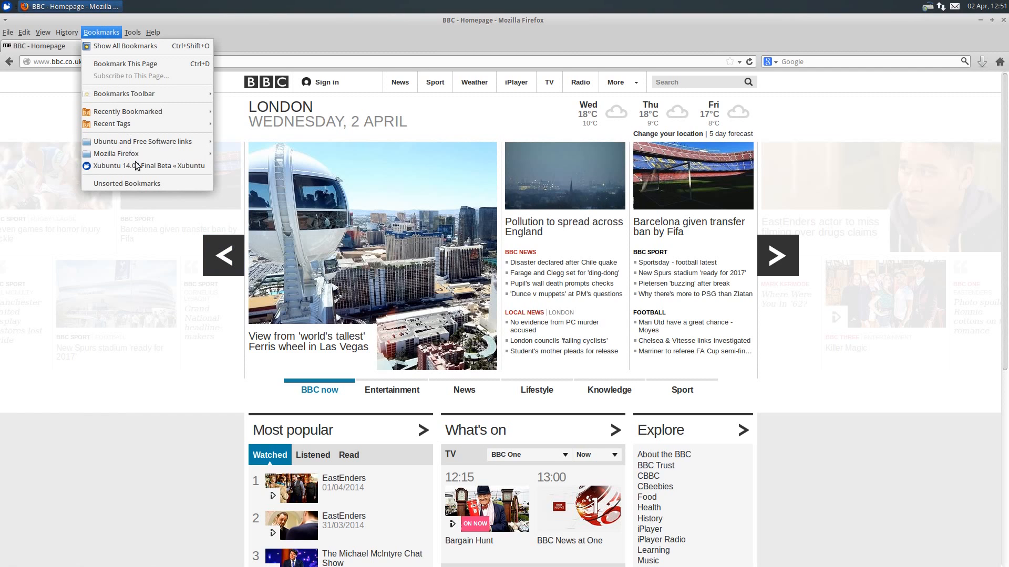
click(149, 166)
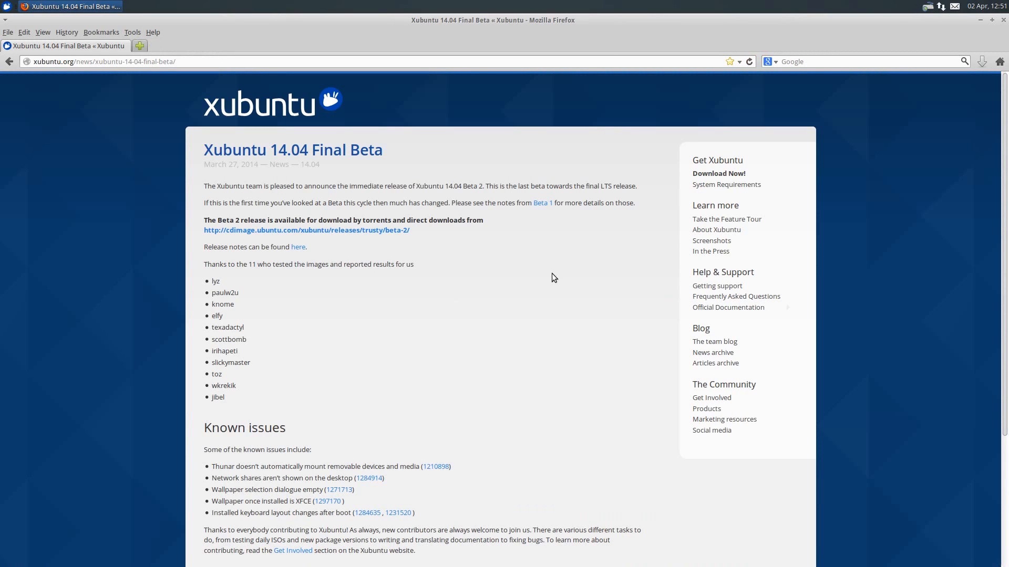
mouse_move(519, 264)
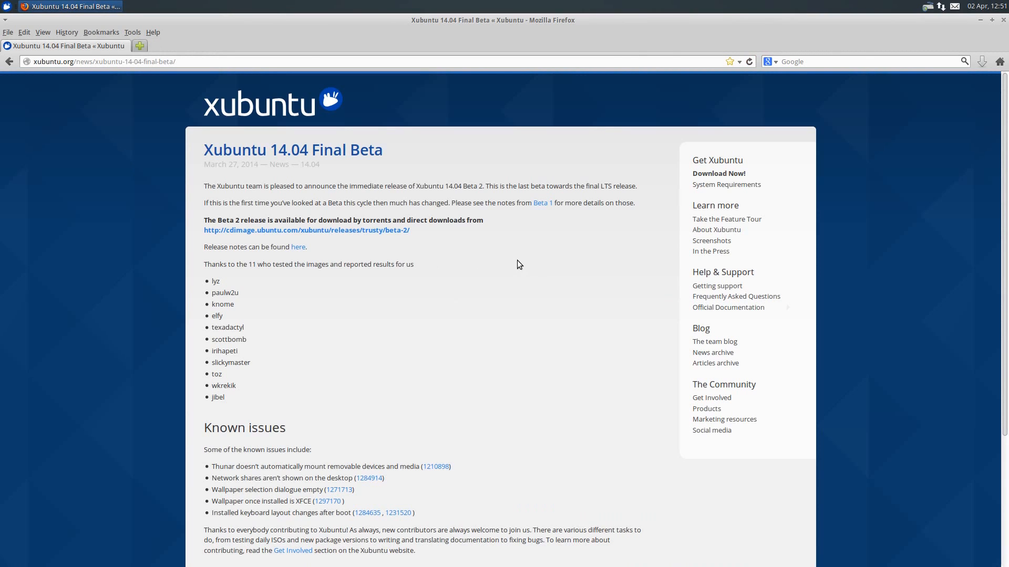
scroll(down, 3)
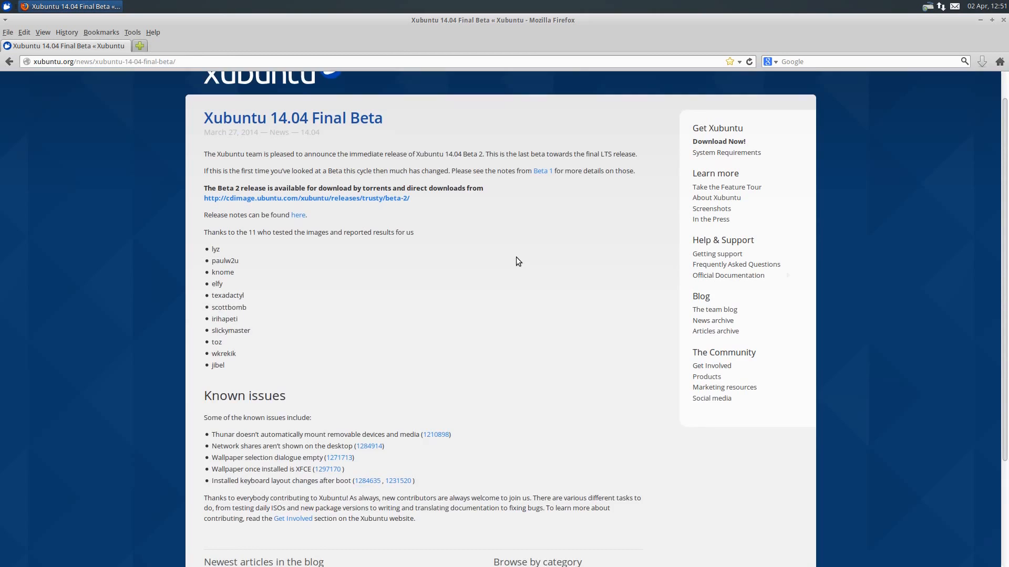
scroll(down, 3)
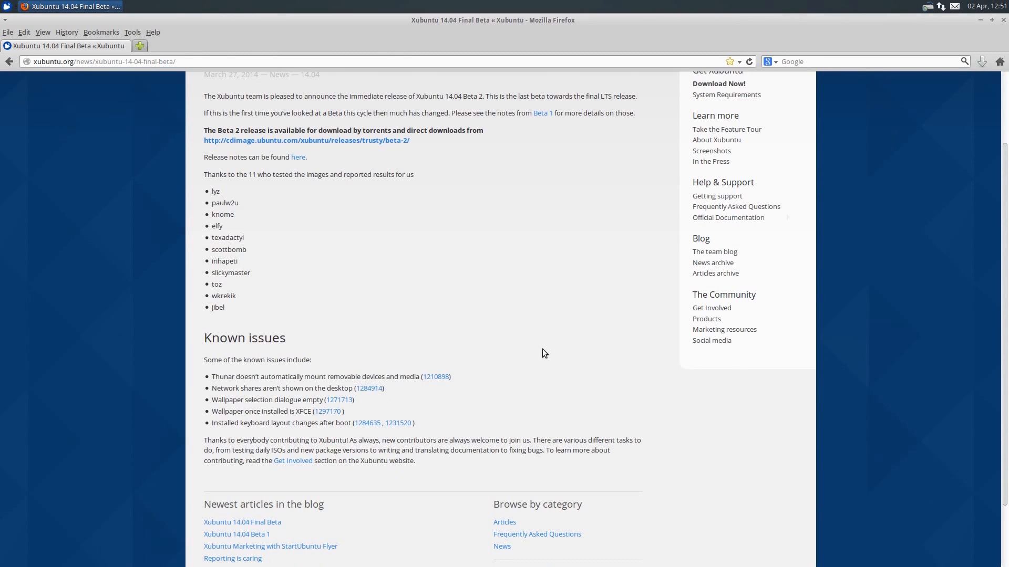
mouse_move(538, 381)
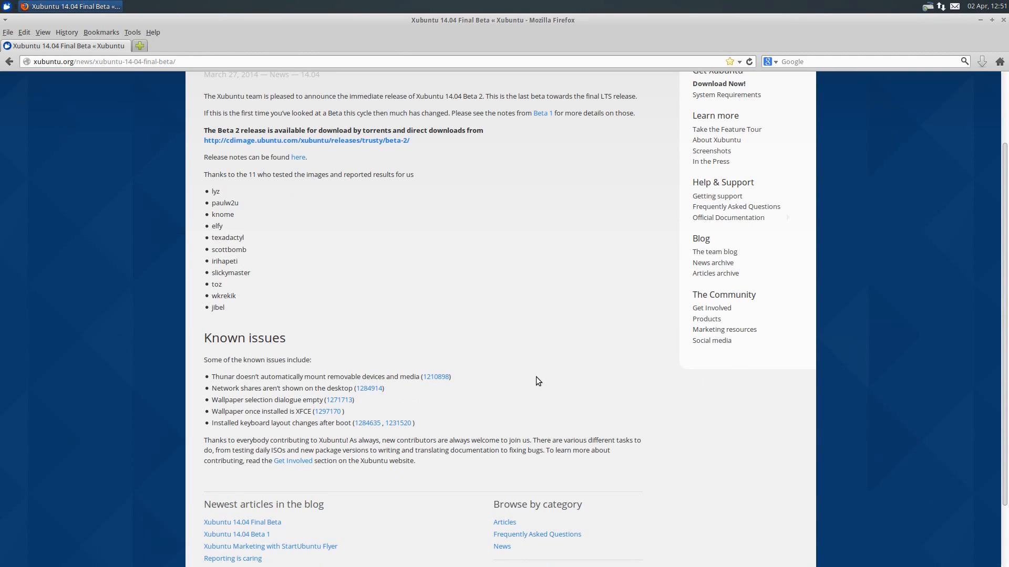
mouse_move(414, 409)
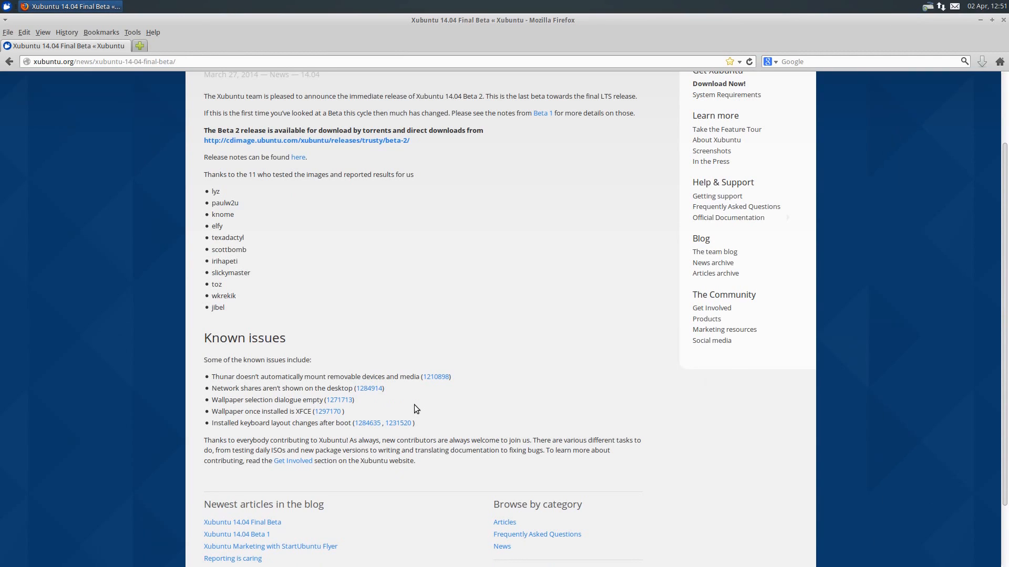
mouse_move(417, 406)
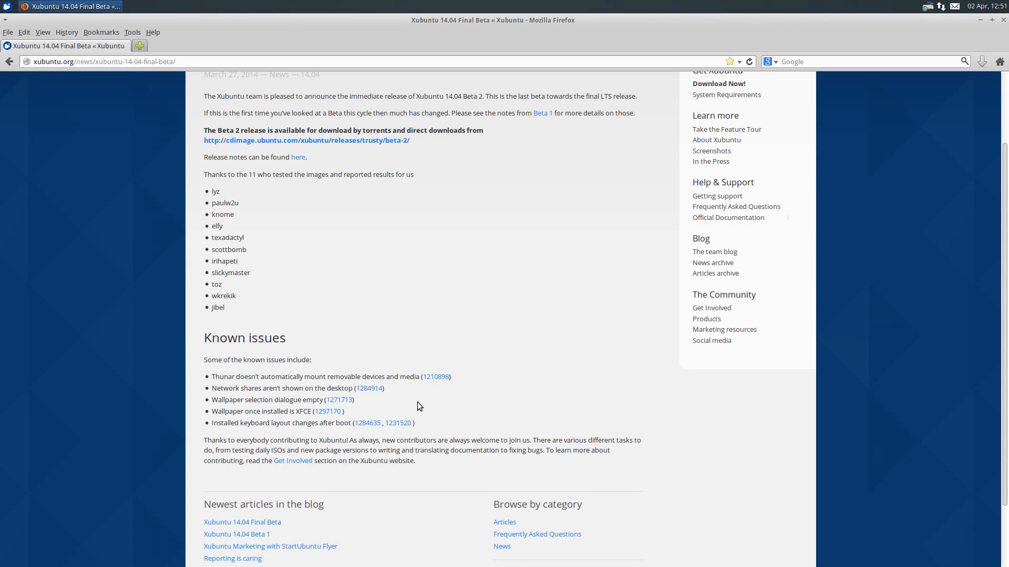
mouse_move(327, 438)
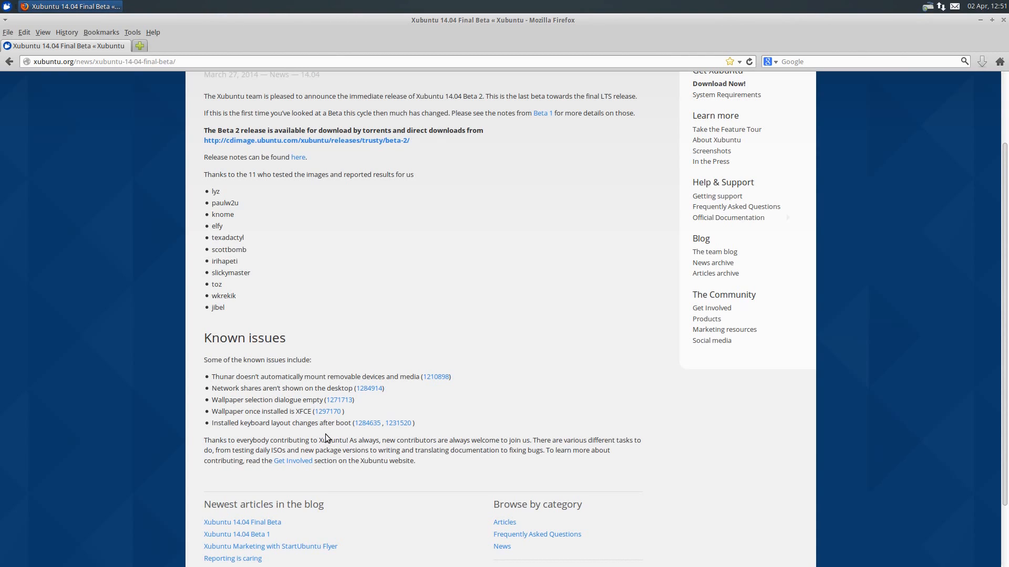
mouse_move(468, 425)
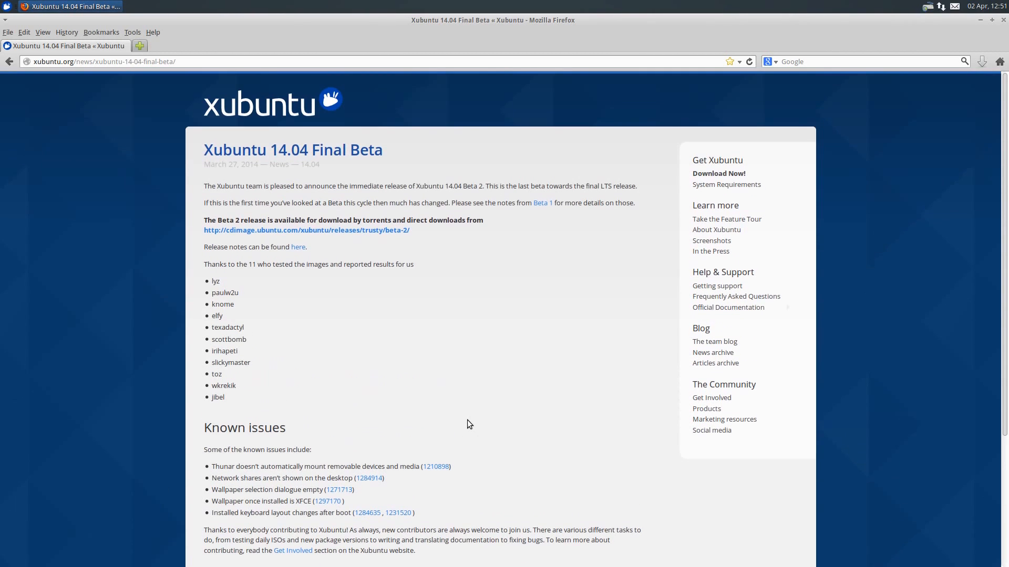
mouse_move(566, 304)
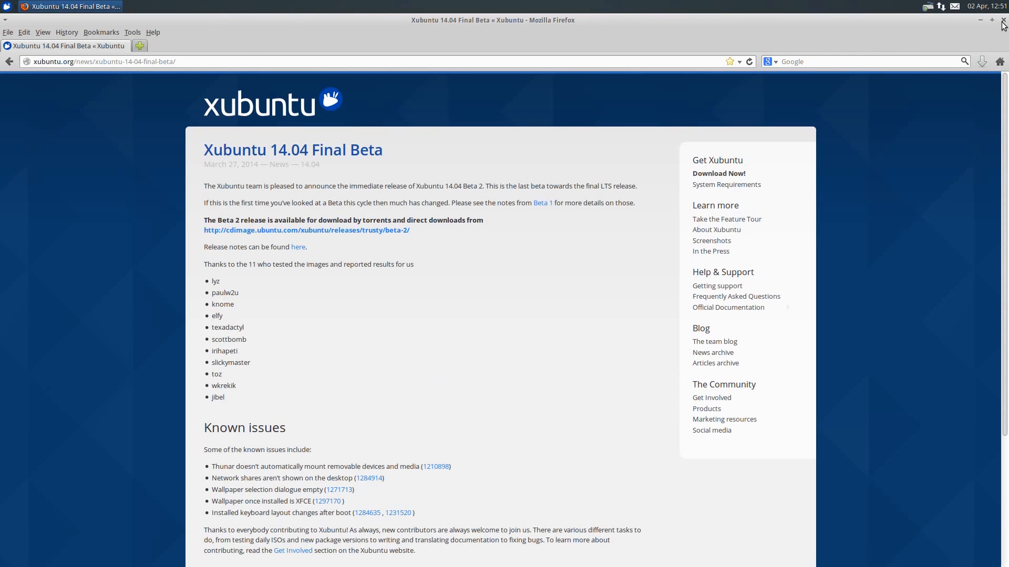
- Close Firefox and bring up the Whisker Menu to start Ubuntu Software Centre
click(980, 20)
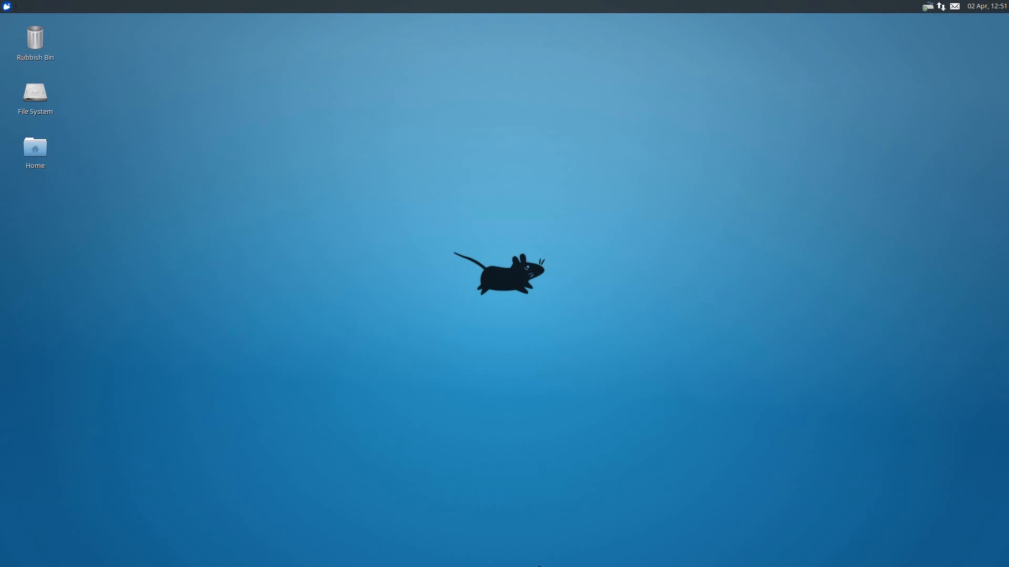
mouse_move(201, 206)
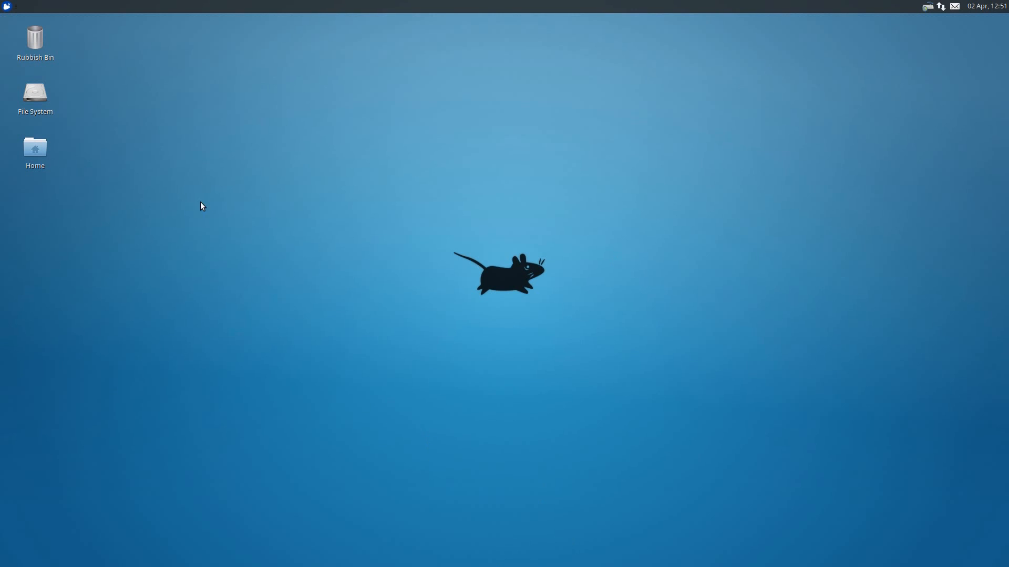
mouse_move(74, 96)
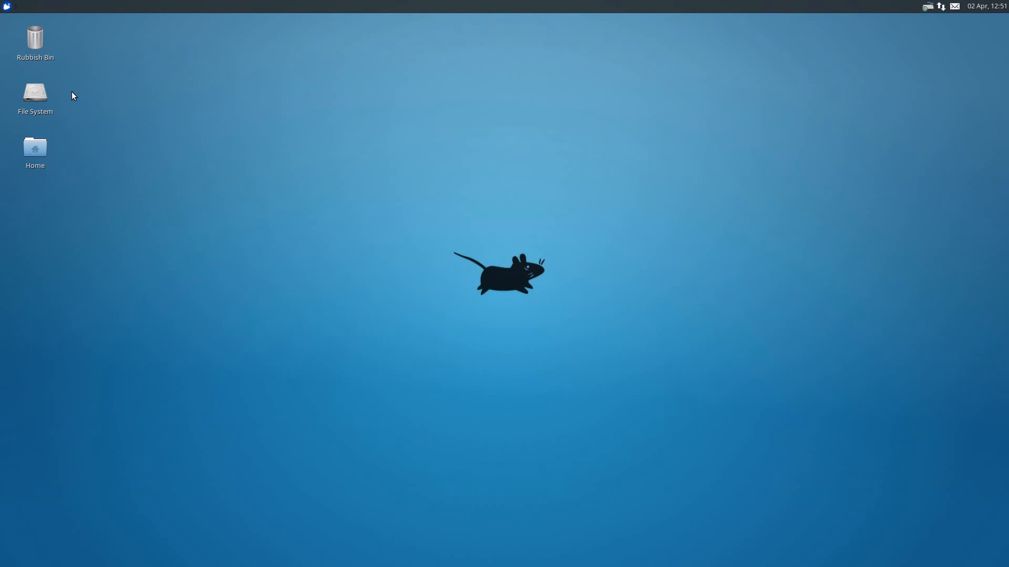
mouse_move(17, 23)
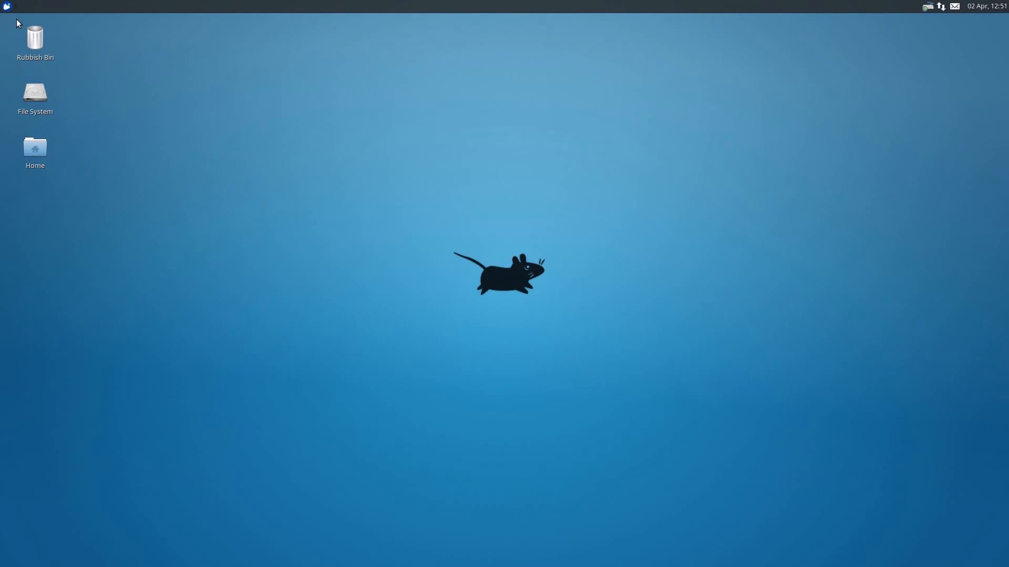
click(7, 7)
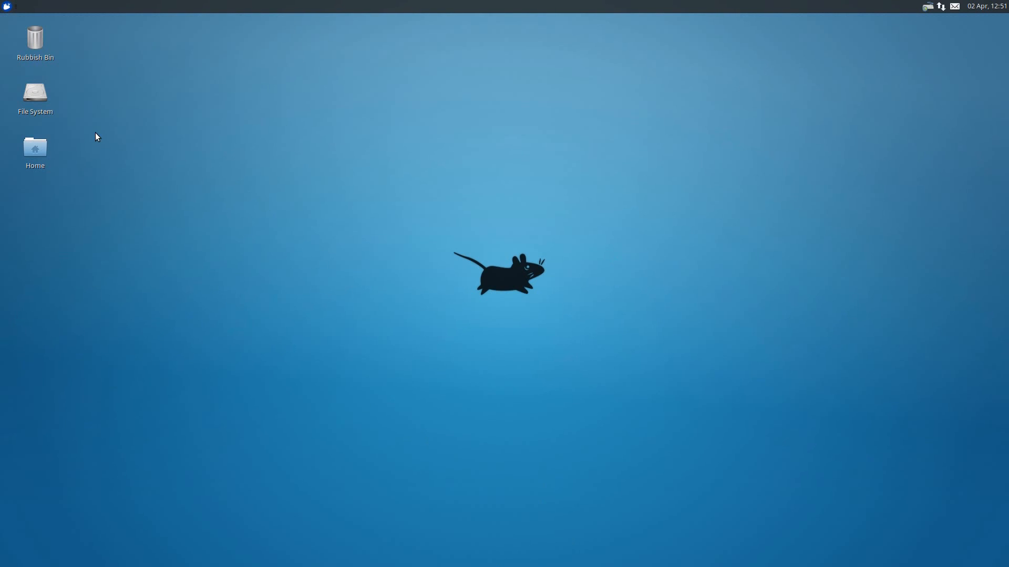
mouse_move(218, 150)
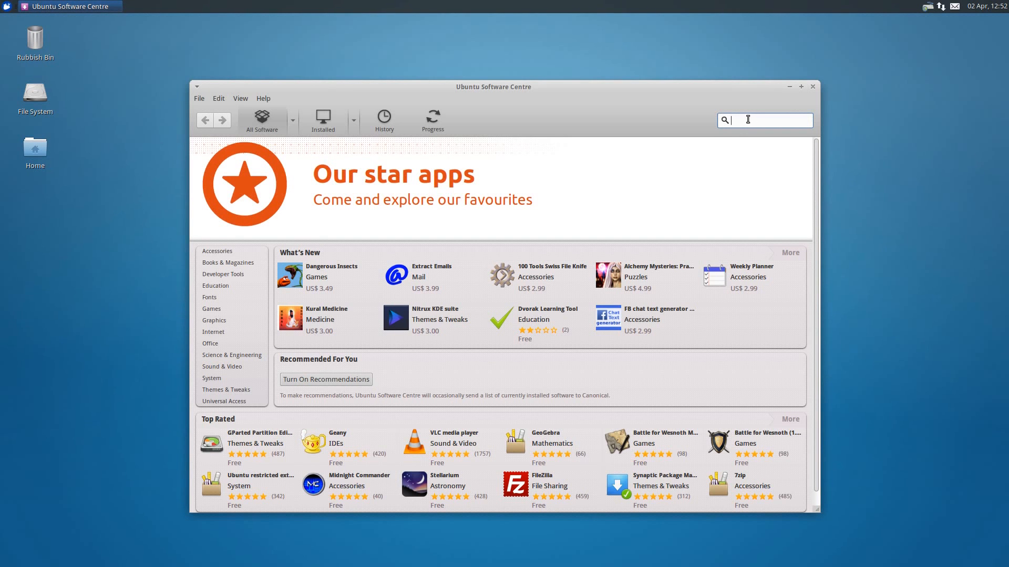
- Search for 'dock', select the Docky result and start its installation
text(docky)
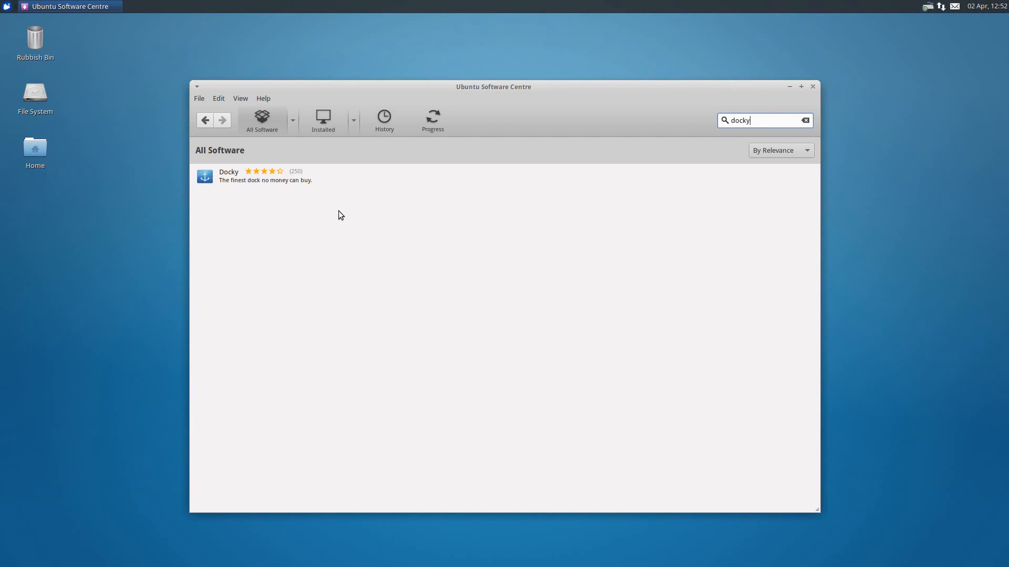
click(265, 176)
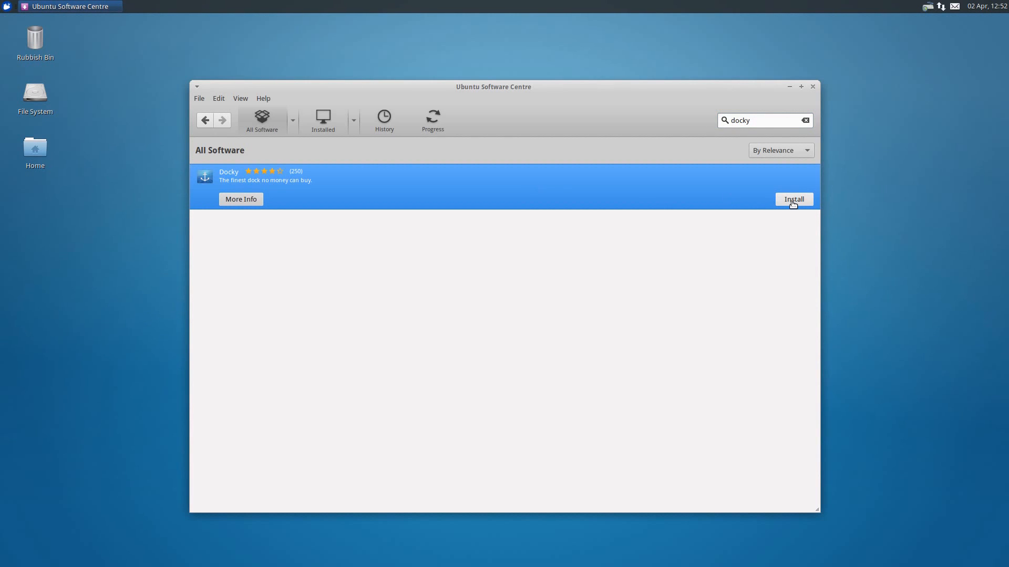
click(793, 199)
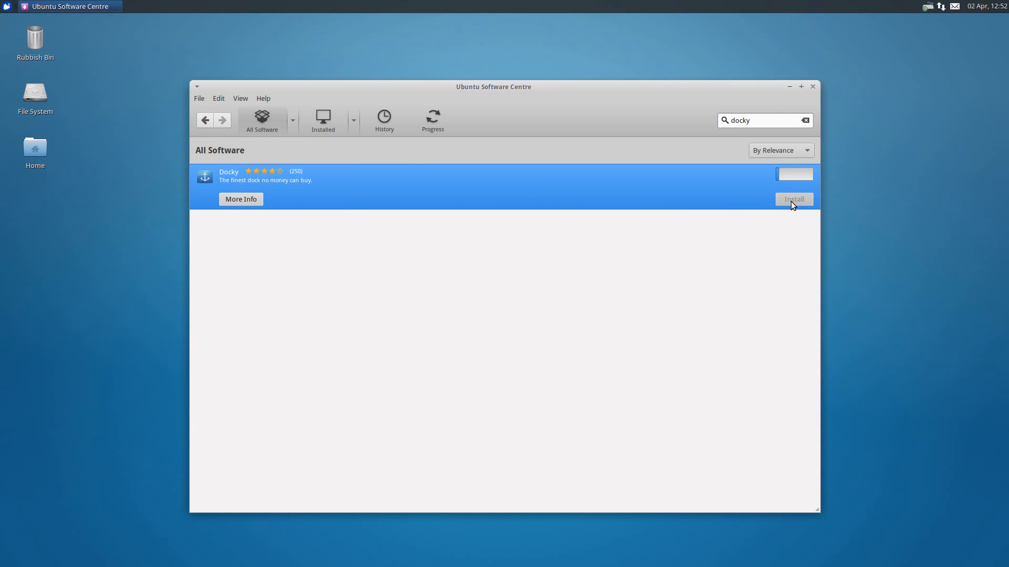
click(793, 199)
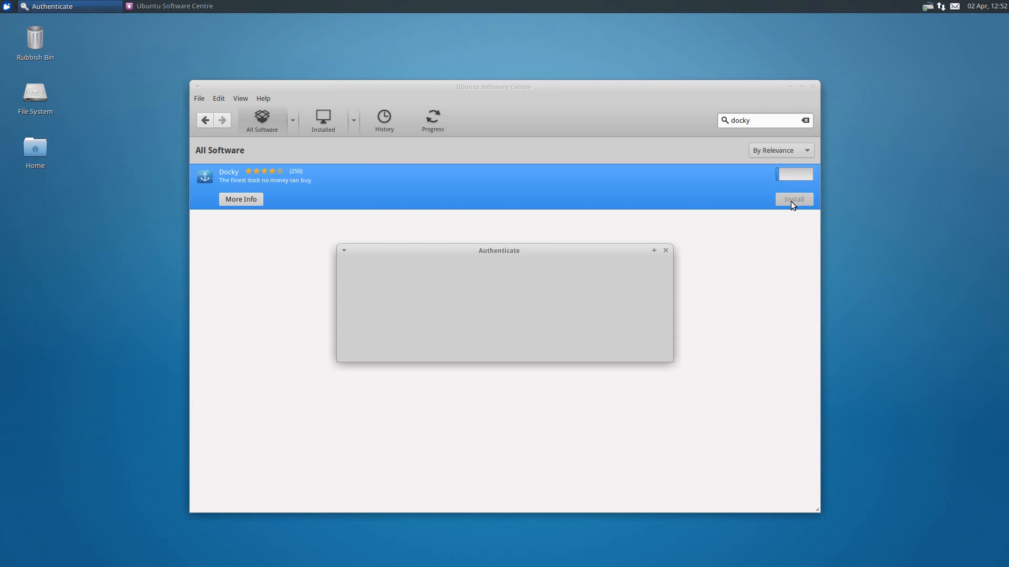
- Enter the password and authenticate so Docky's installation proceeds
click(793, 199)
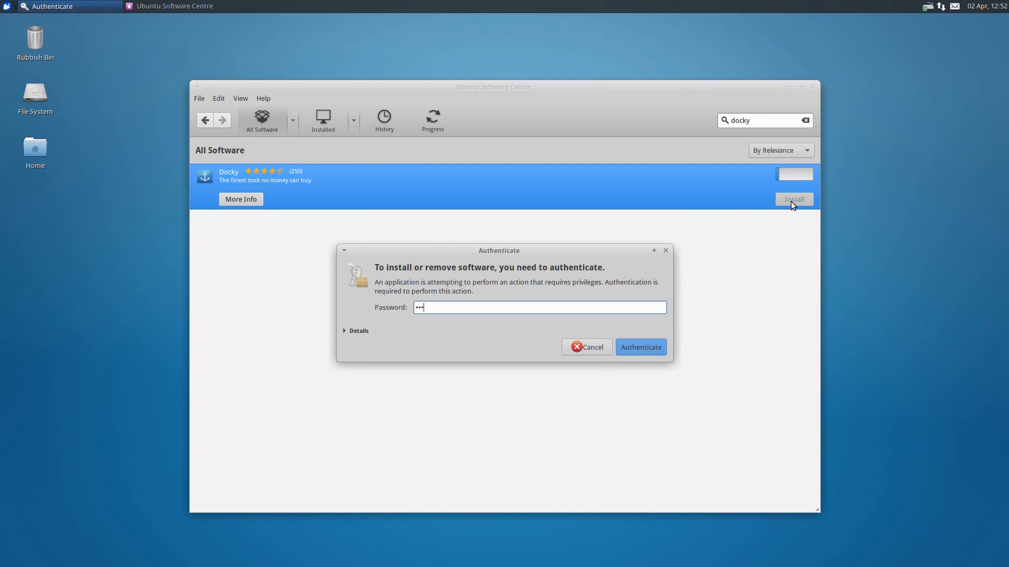
text(password)
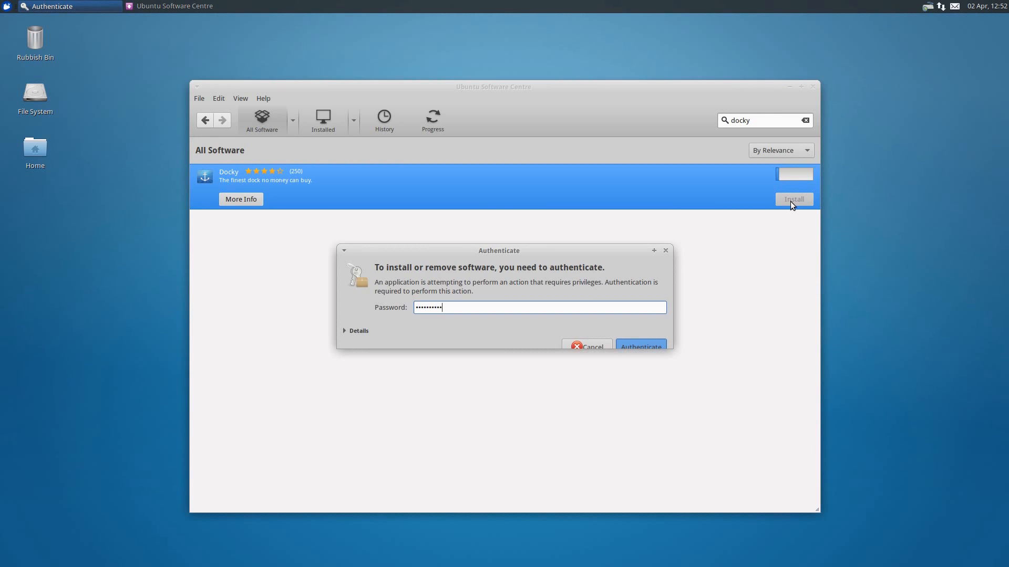
click(639, 346)
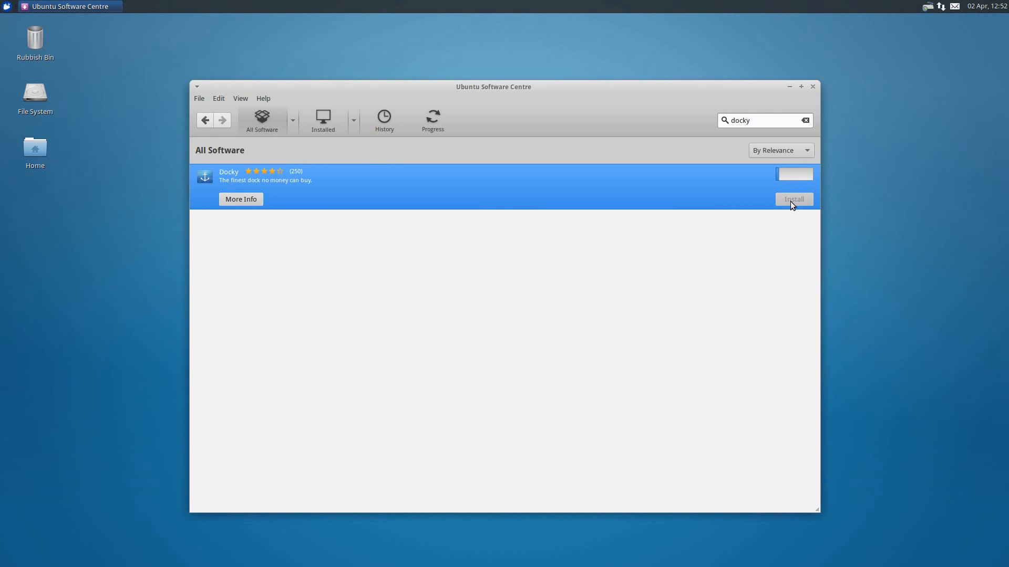
- Wait for Docky to finish installing, then close Ubuntu Software Centre
click(793, 199)
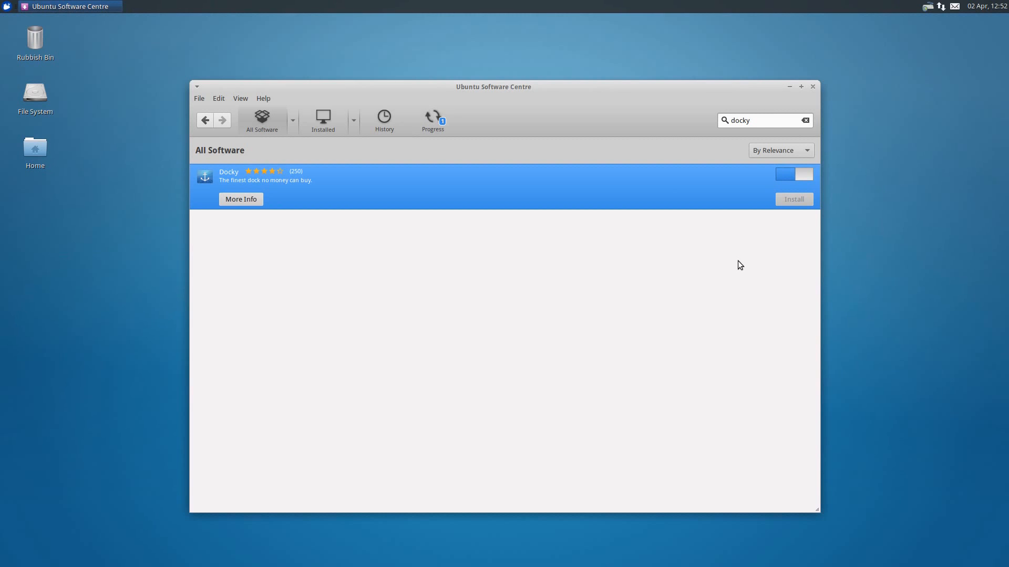
mouse_move(592, 199)
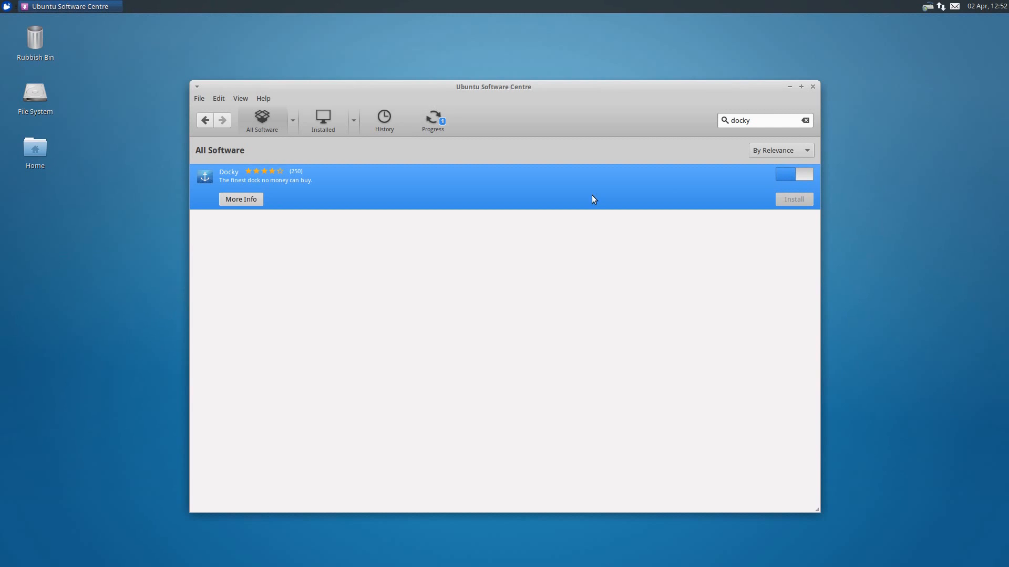
mouse_move(604, 285)
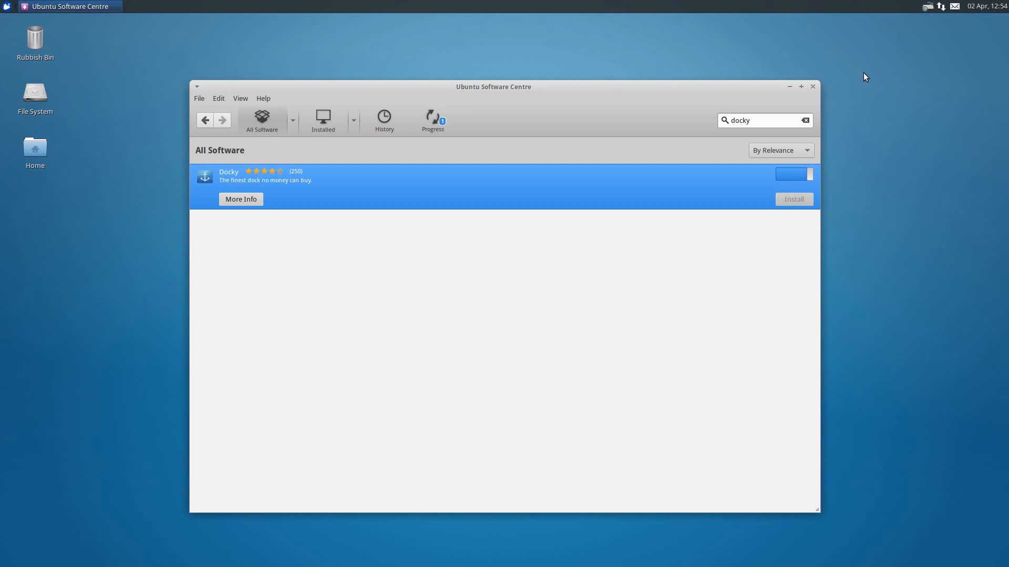
mouse_move(897, 9)
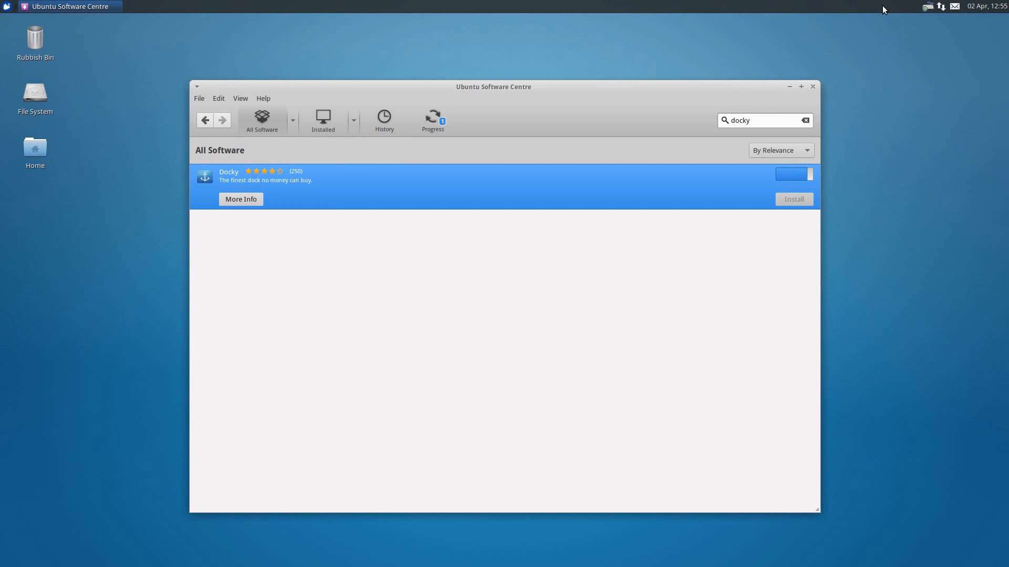
mouse_move(495, 15)
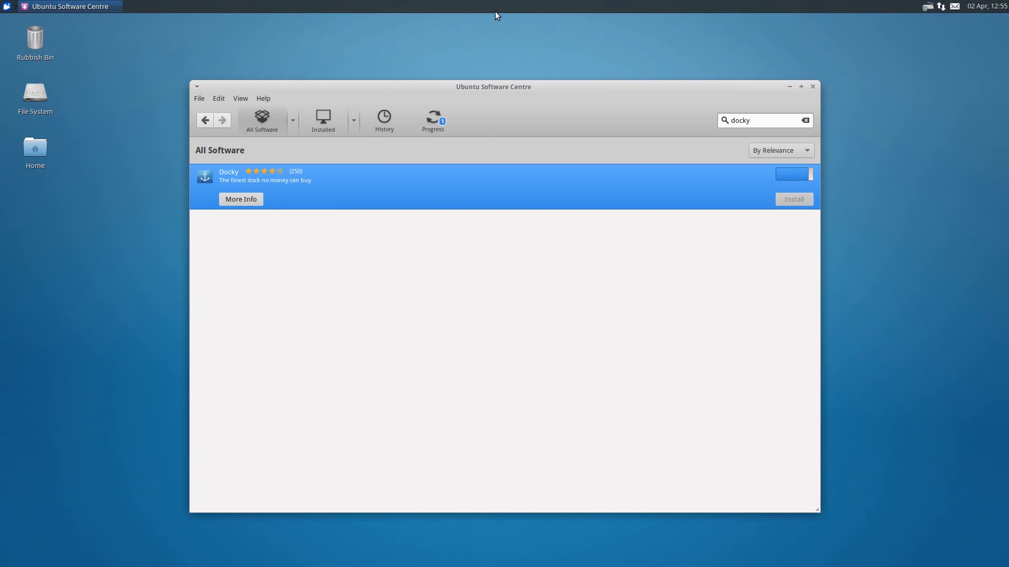
mouse_move(713, 331)
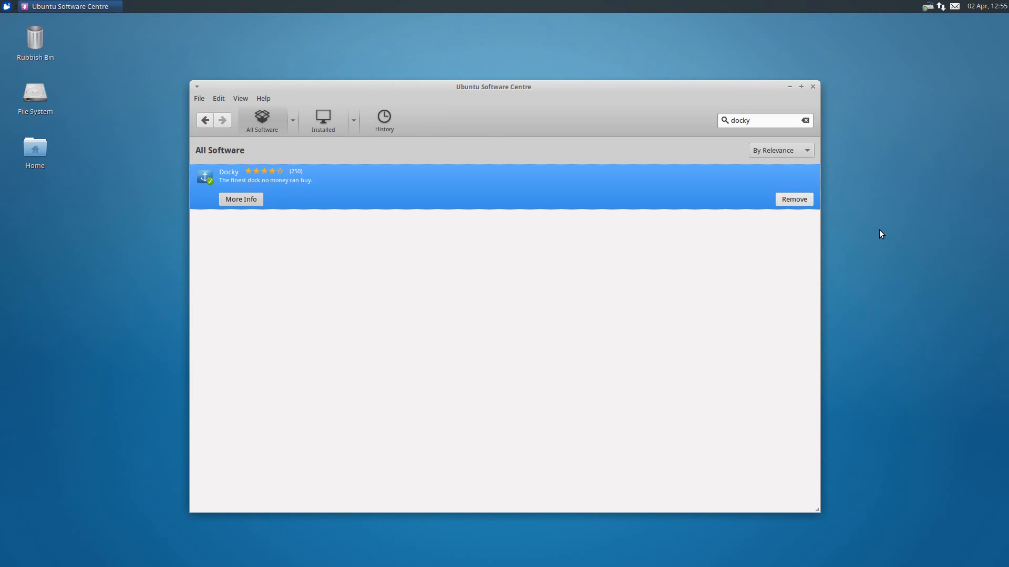
mouse_move(879, 212)
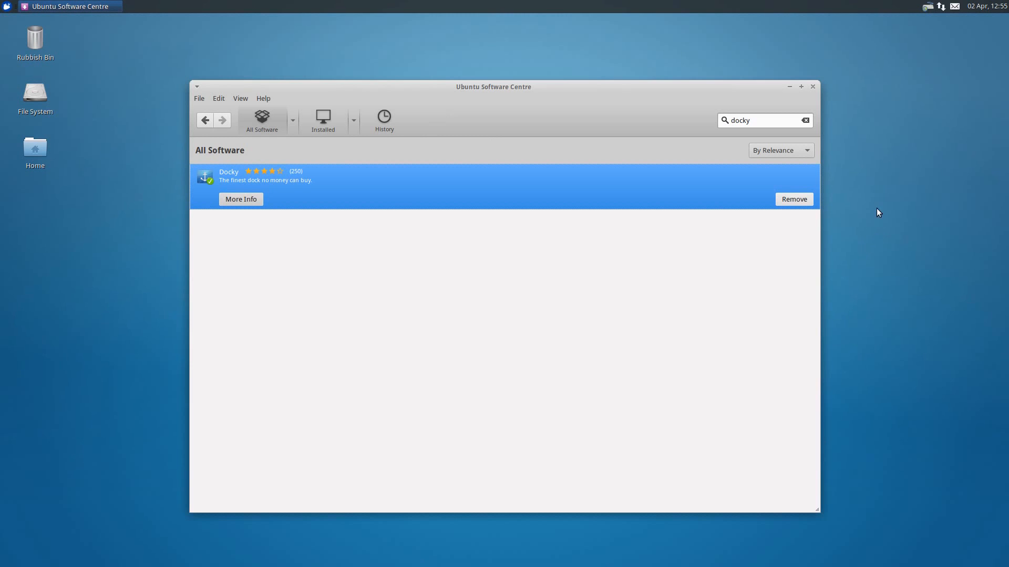
mouse_move(813, 86)
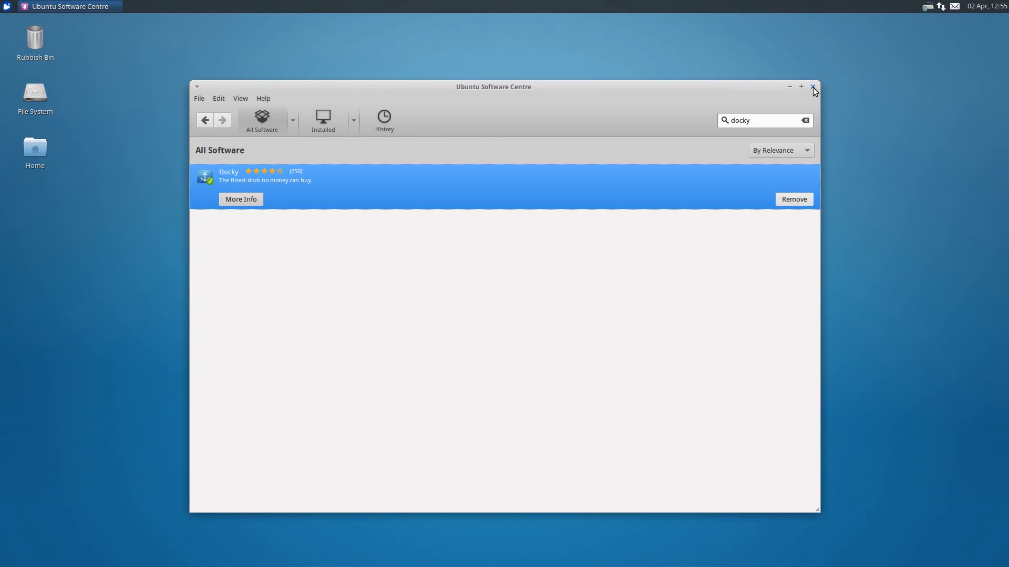
click(813, 87)
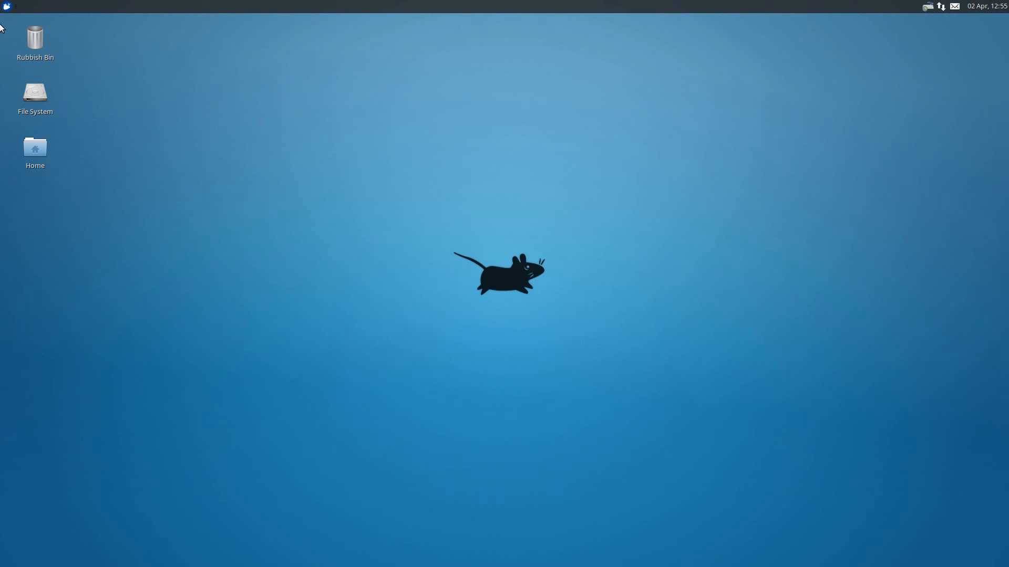
- Show the System category in the Whisker Menu to find the newly installed Docky
click(7, 7)
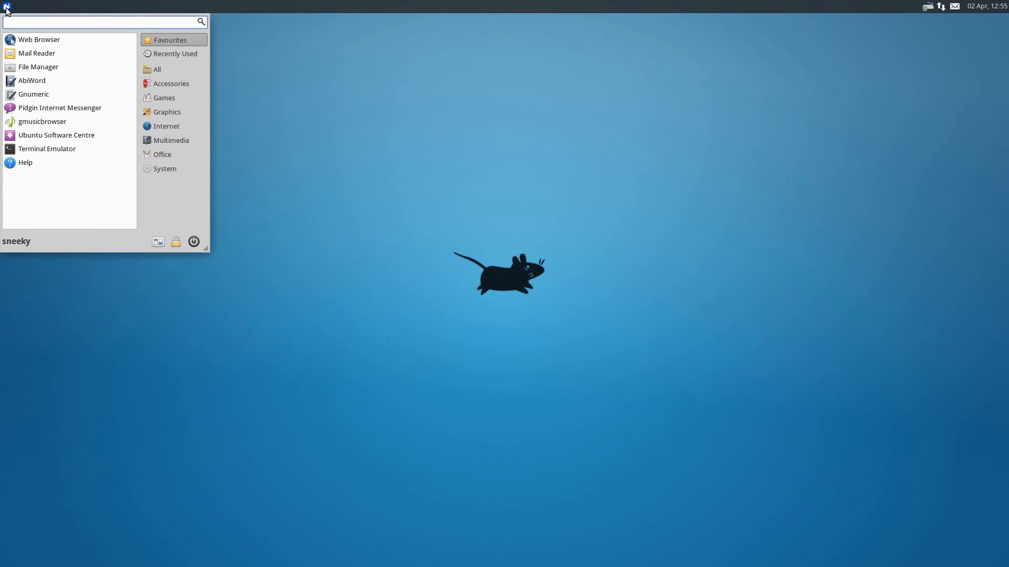
mouse_move(166, 169)
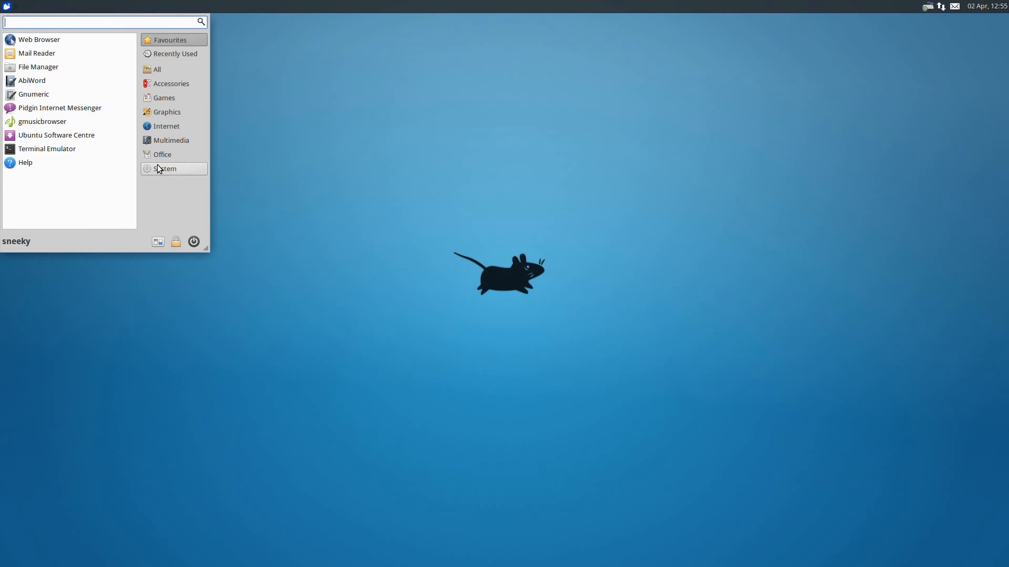
click(165, 169)
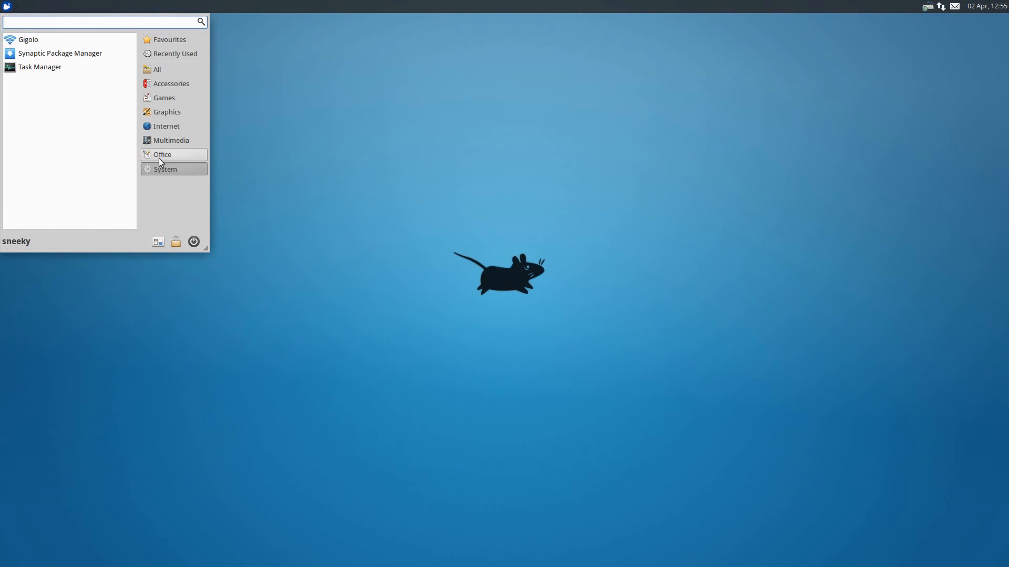
mouse_move(164, 69)
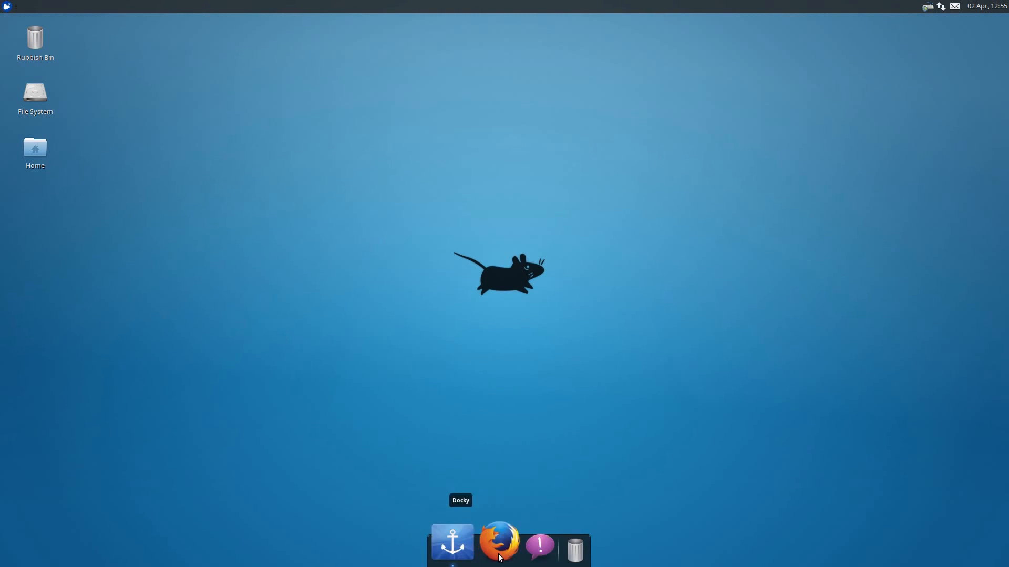
mouse_move(370, 475)
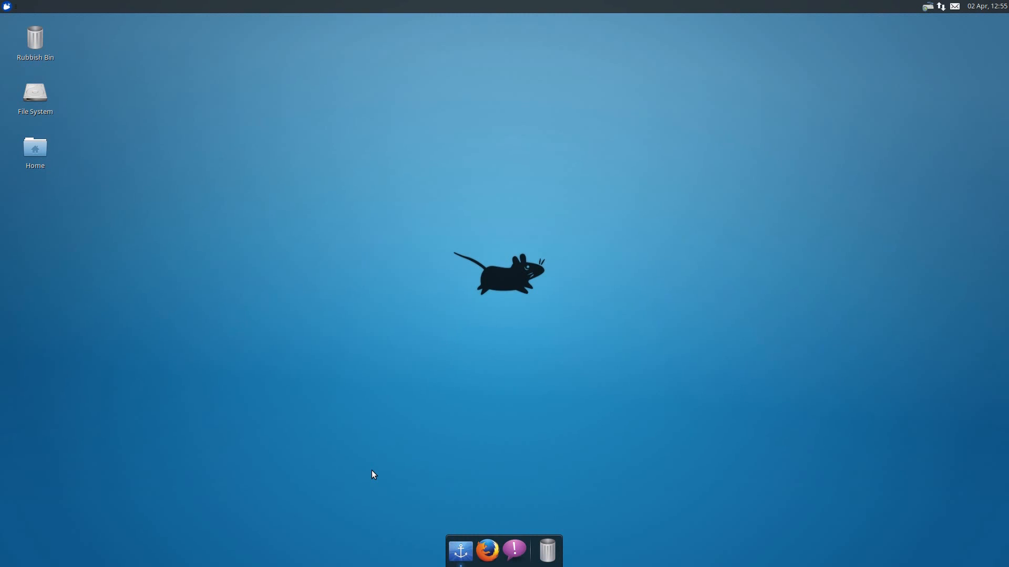
mouse_move(995, 282)
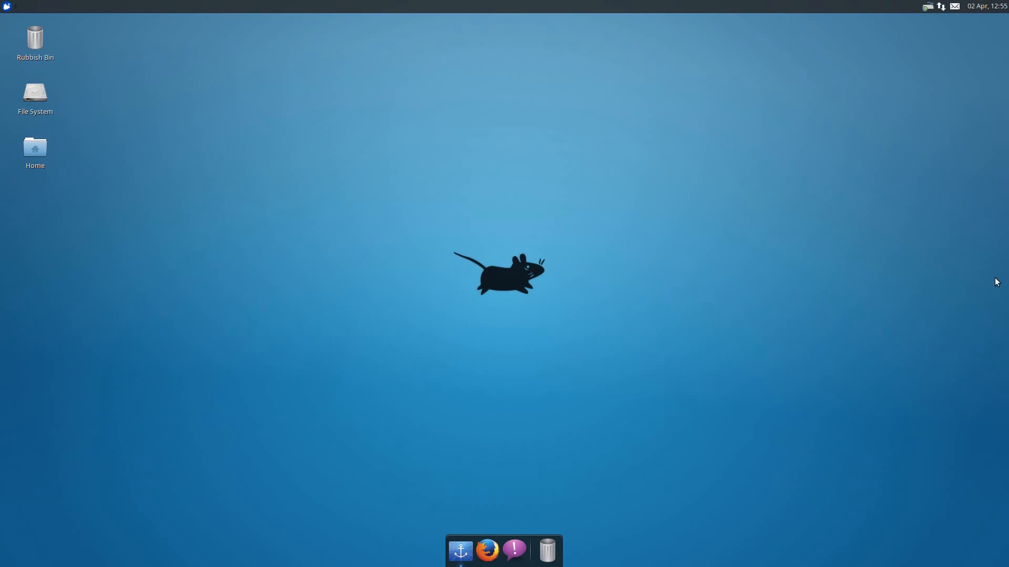
mouse_move(651, 370)
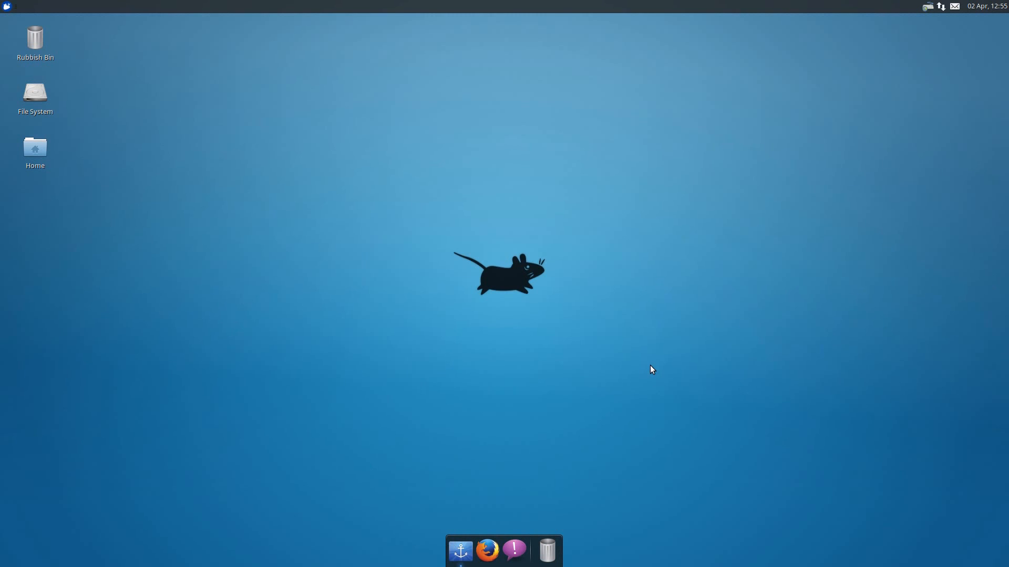
mouse_move(598, 335)
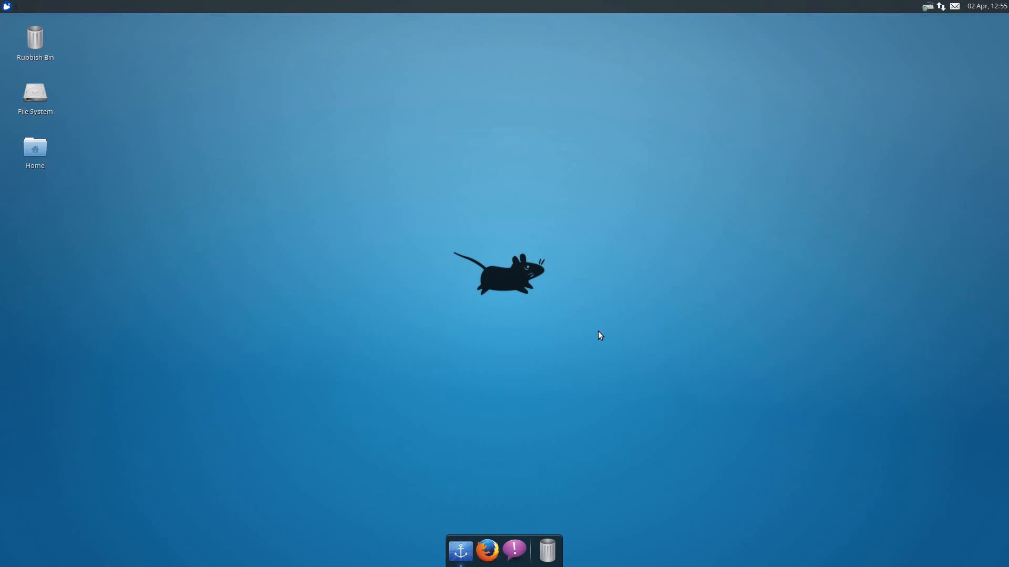